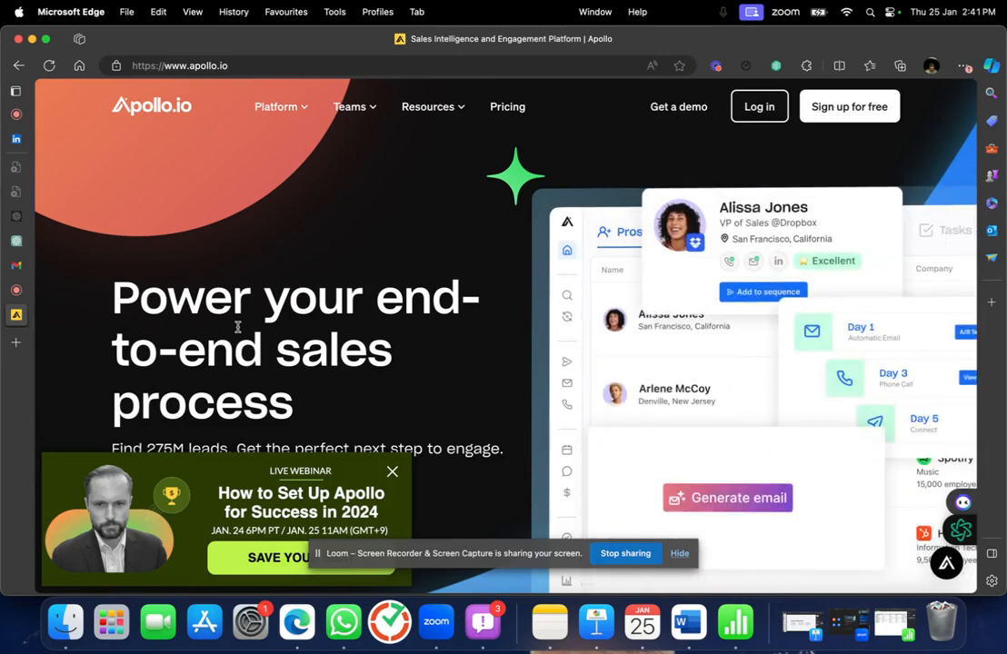
Switch from the Apollo.io homepage to the apollo-contacts-export spreadsheet in Numbers.
{"action": "left_click", "coordinate": [727, 497]}
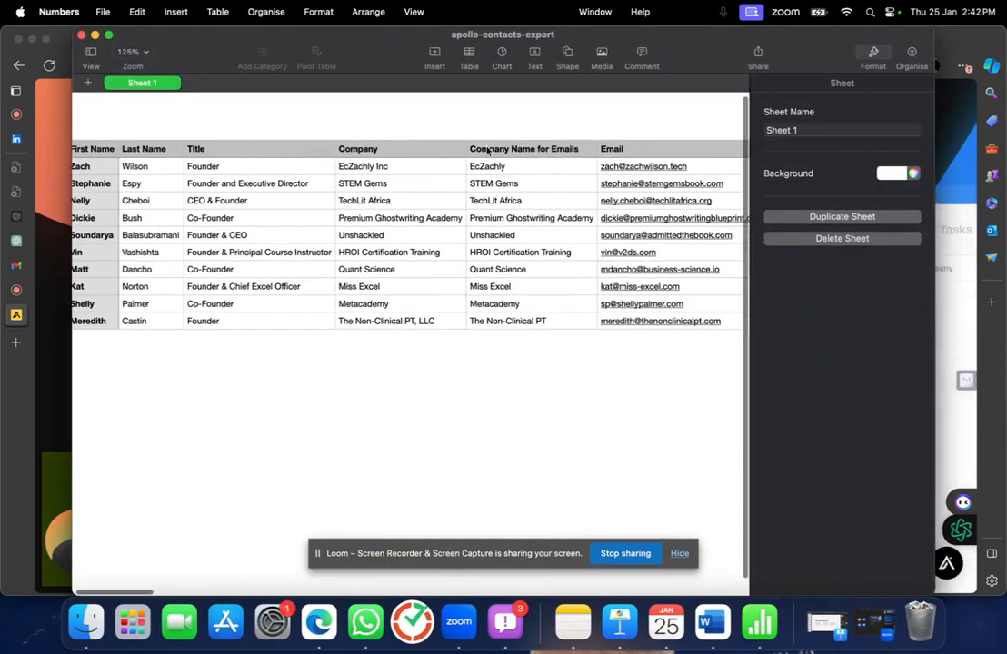
{"action": "scroll", "scroll_direction": "right", "scroll_amount": 3}
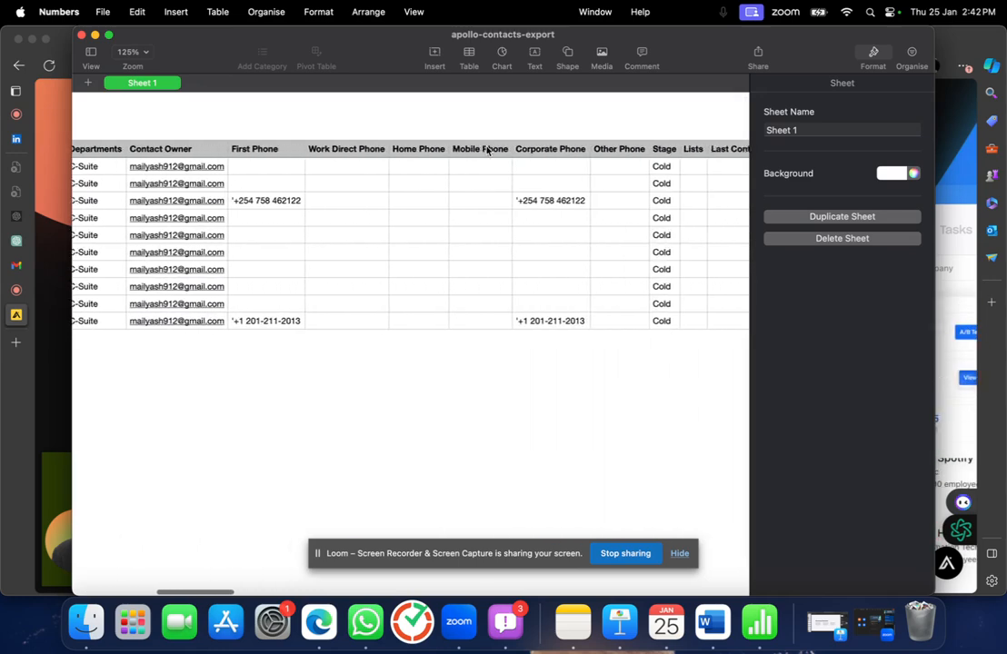
{"action": "scroll", "scroll_direction": "left", "scroll_amount": 3}
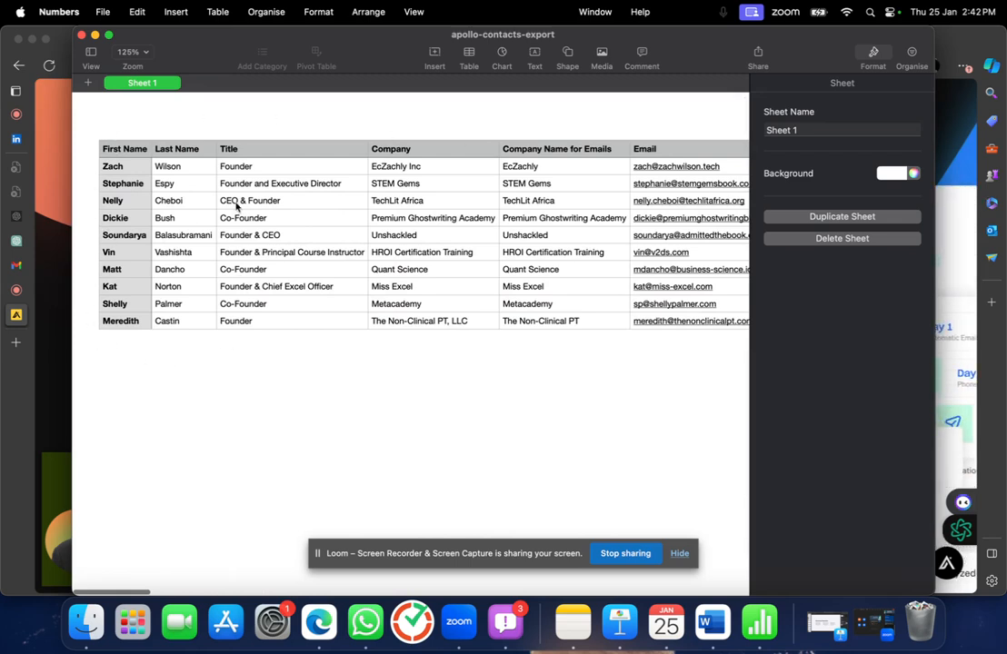
{"action": "mouse_move", "coordinate": [279, 298]}
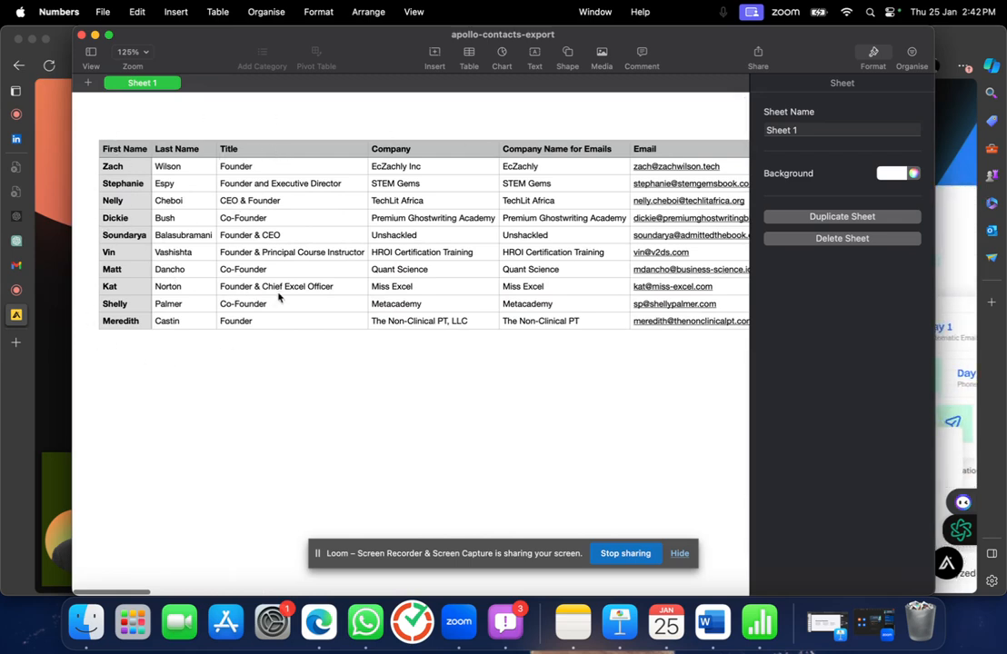
{"action": "scroll", "scroll_direction": "right", "scroll_amount": 3}
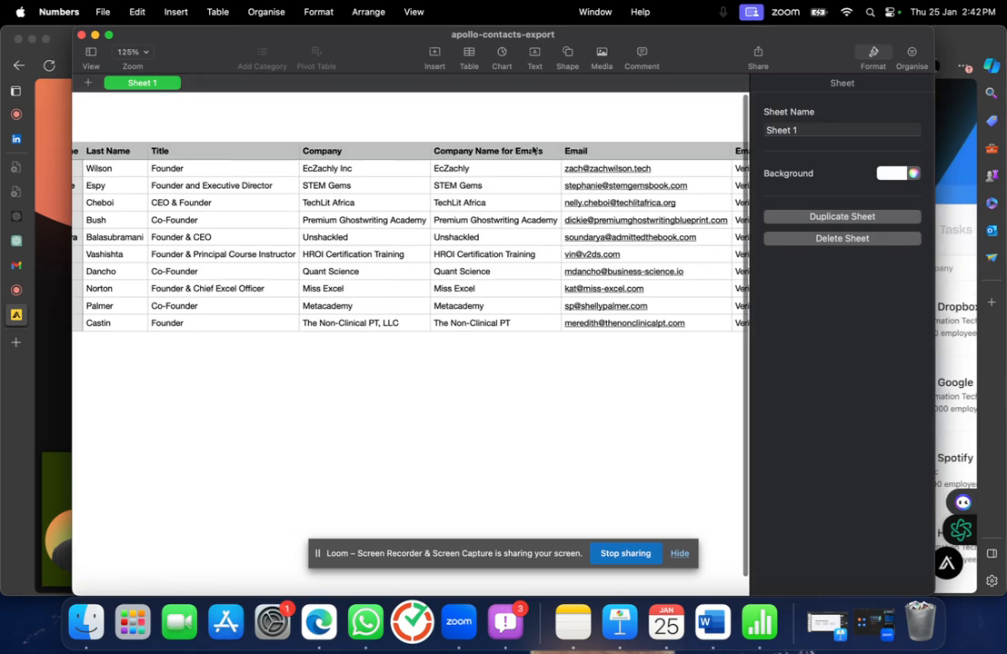
{"action": "scroll", "scroll_direction": "right", "scroll_amount": 3}
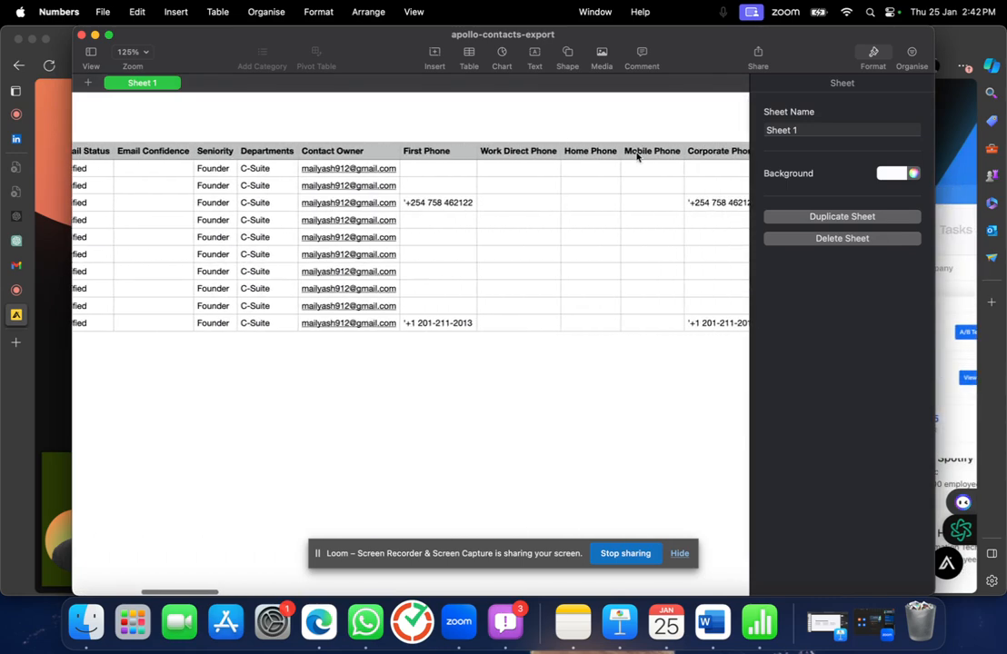
{"action": "scroll", "scroll_direction": "right", "scroll_amount": 3}
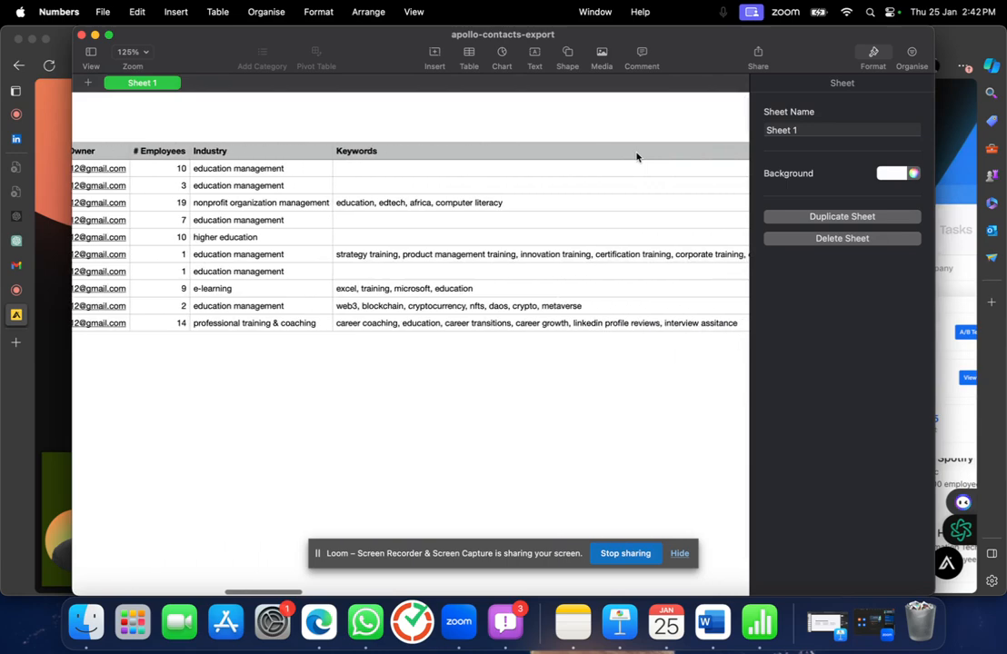
{"action": "scroll", "scroll_direction": "right", "scroll_amount": 3}
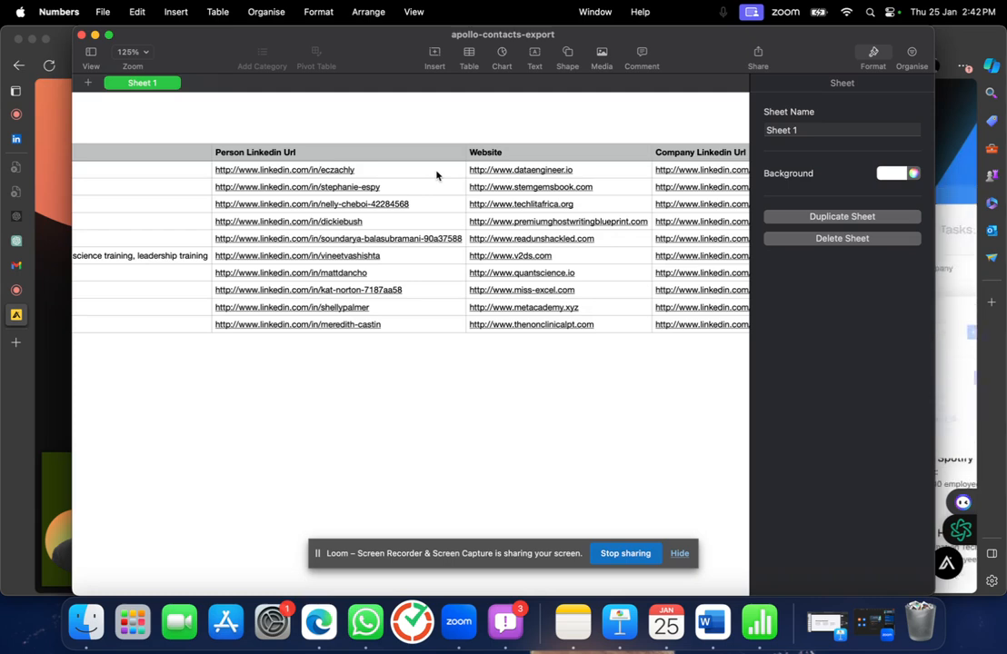
{"action": "scroll", "scroll_direction": "right", "scroll_amount": 3}
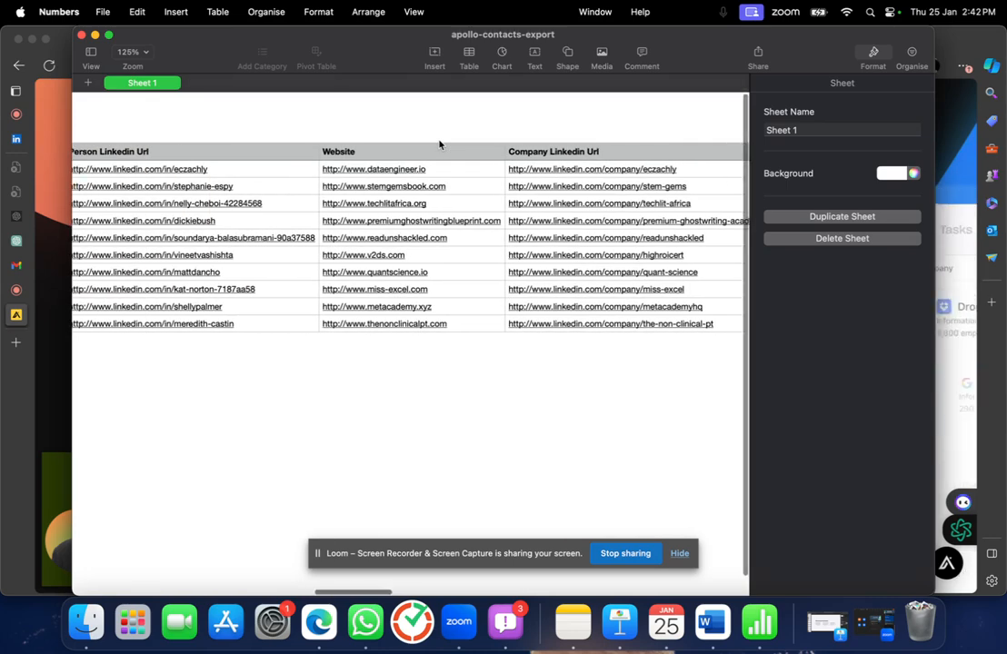
{"action": "scroll", "scroll_direction": "right", "scroll_amount": 3}
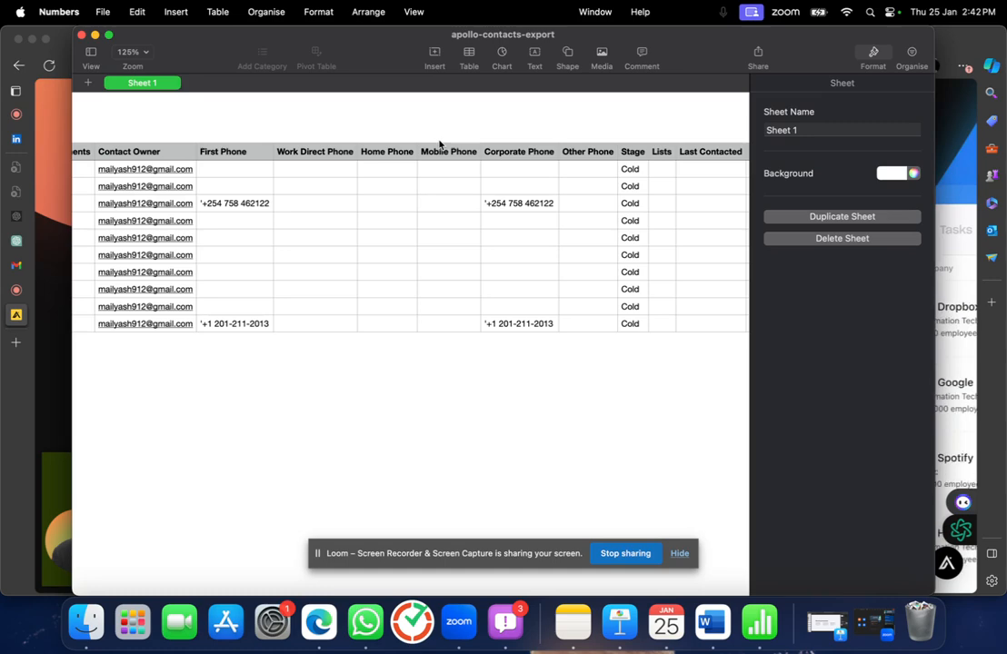
{"action": "scroll", "scroll_direction": "left", "scroll_amount": 3}
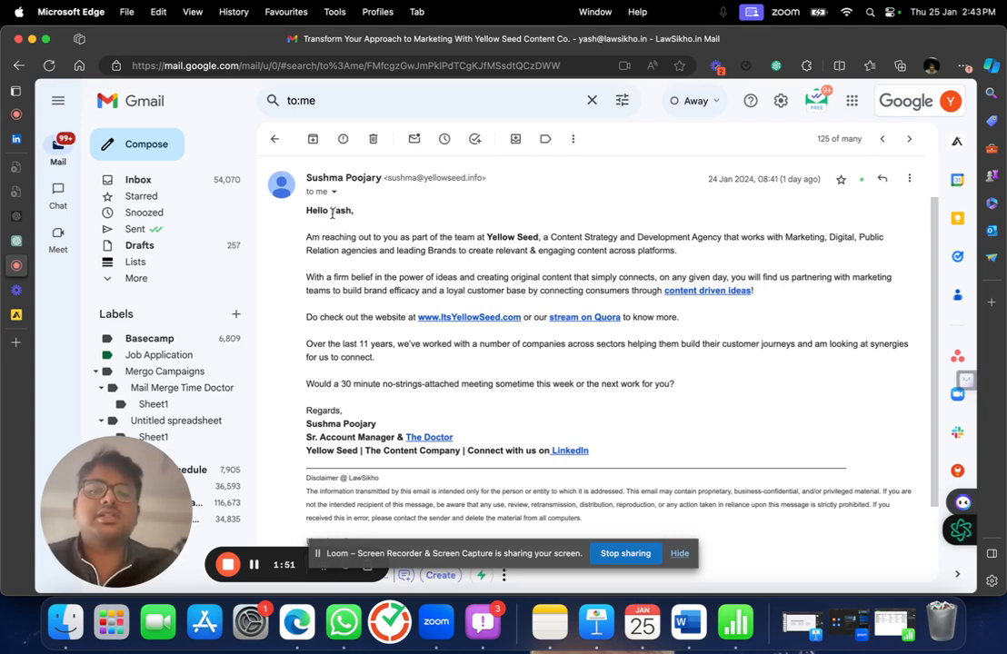
Select the recipient's personalised name in the example cold email's greeting.
{"action": "double_click", "coordinate": [341, 211]}
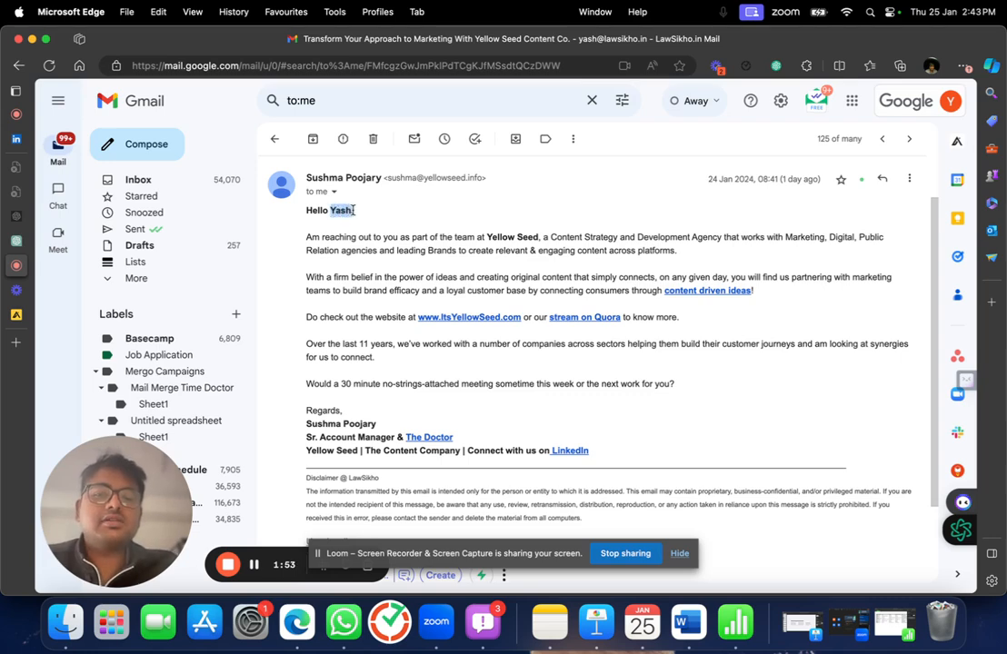
{"action": "double_click", "coordinate": [341, 210]}
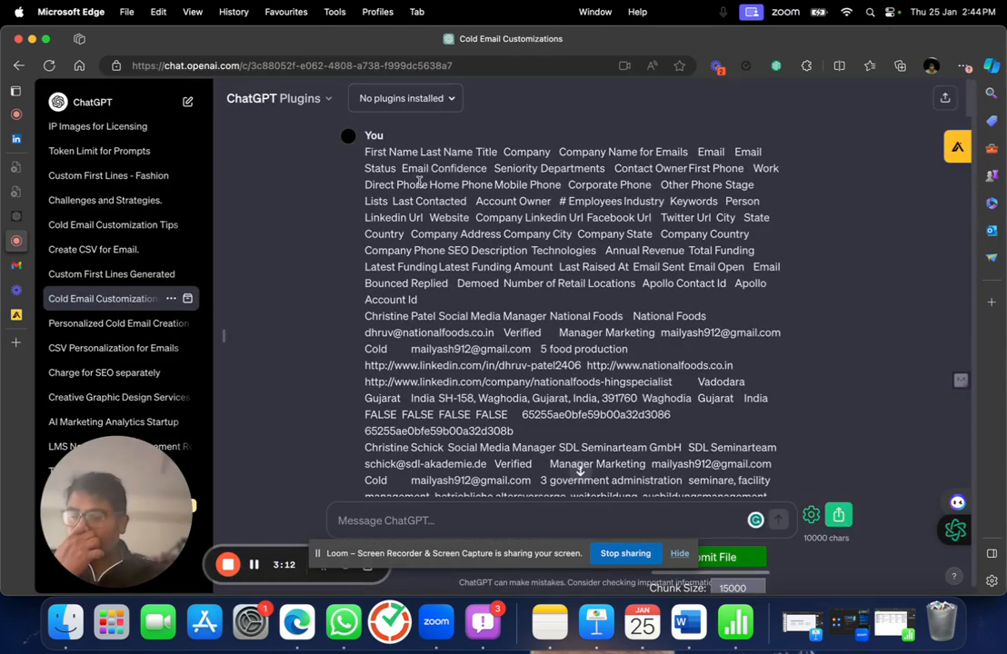
Leave the ChatGPT conversation and return to the apollo-contacts-export spreadsheet.
{"action": "left_click", "coordinate": [833, 623]}
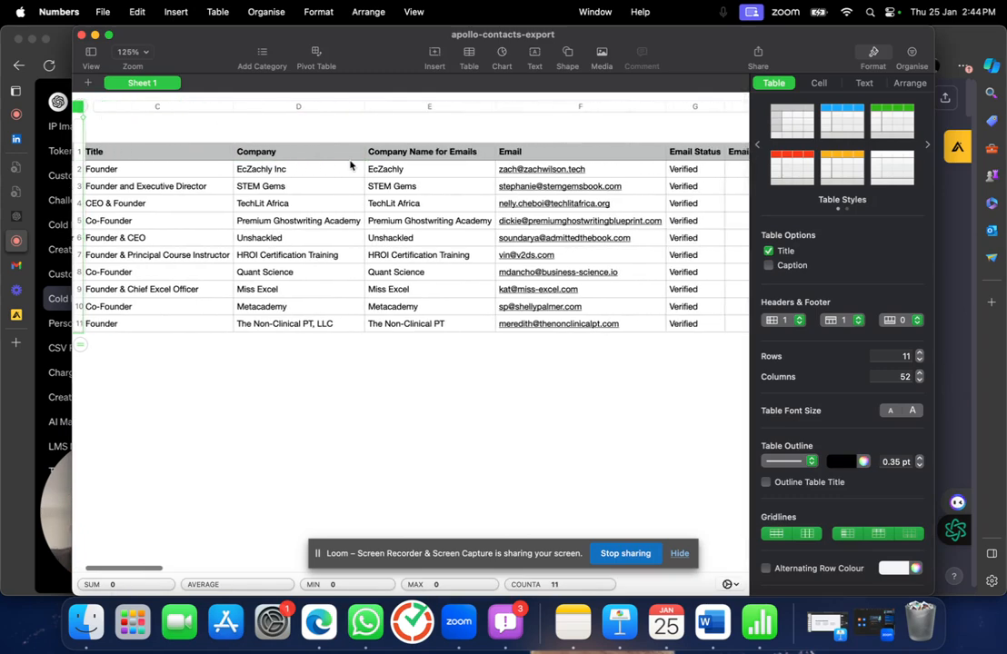
Delete columns Last Name through Keywords, trimming the table from 52 to 29 columns.
{"action": "scroll", "scroll_direction": "right", "scroll_amount": 3}
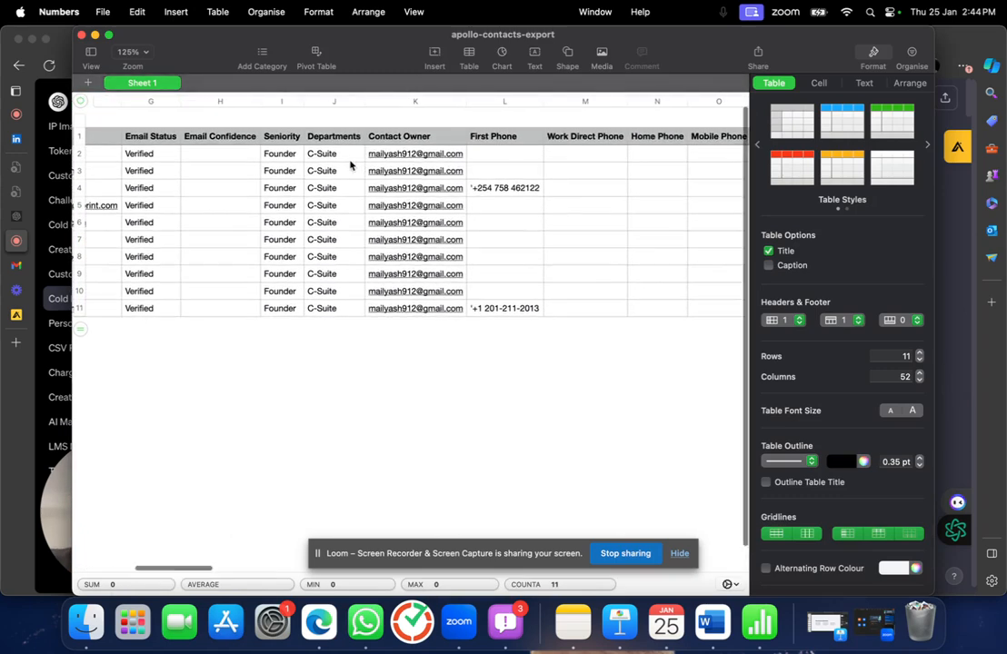
{"action": "scroll", "scroll_direction": "right", "scroll_amount": 3}
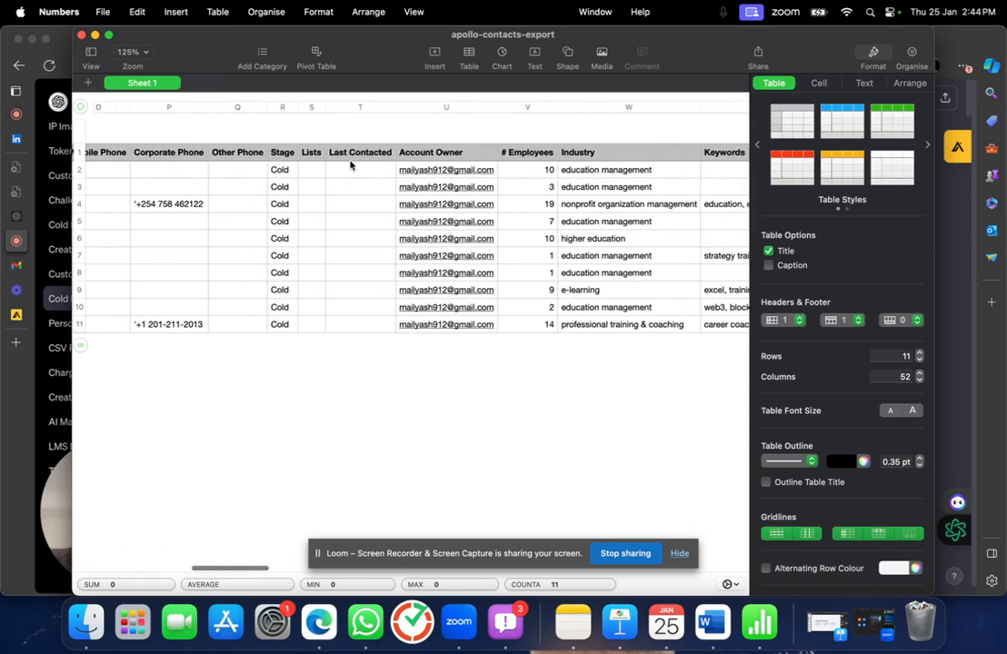
{"action": "scroll", "scroll_direction": "right", "scroll_amount": 3}
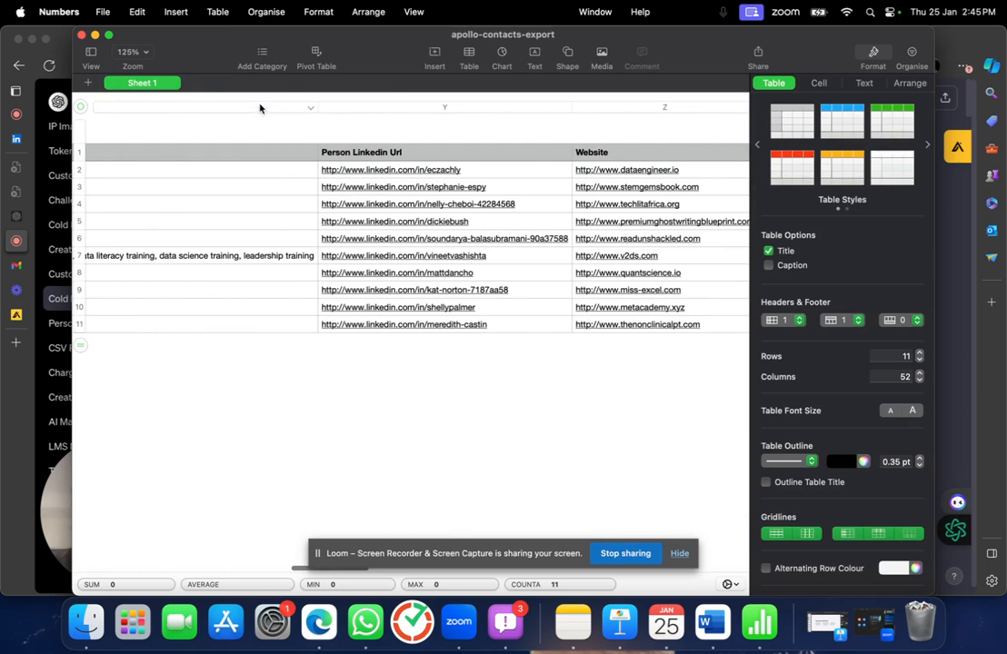
{"action": "left_click", "coordinate": [197, 107]}
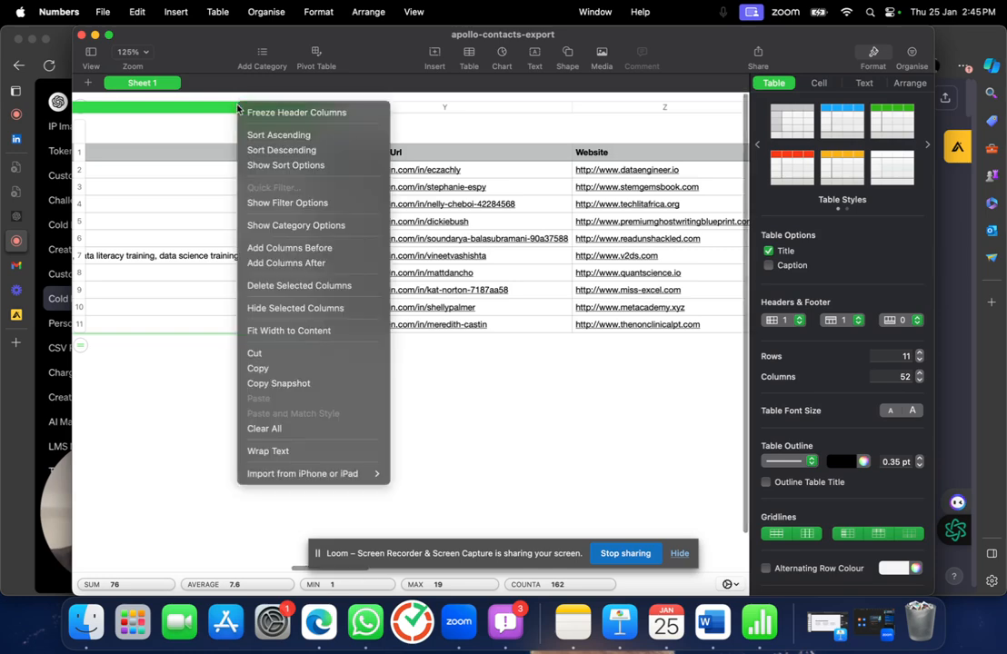
{"action": "mouse_move", "coordinate": [299, 285]}
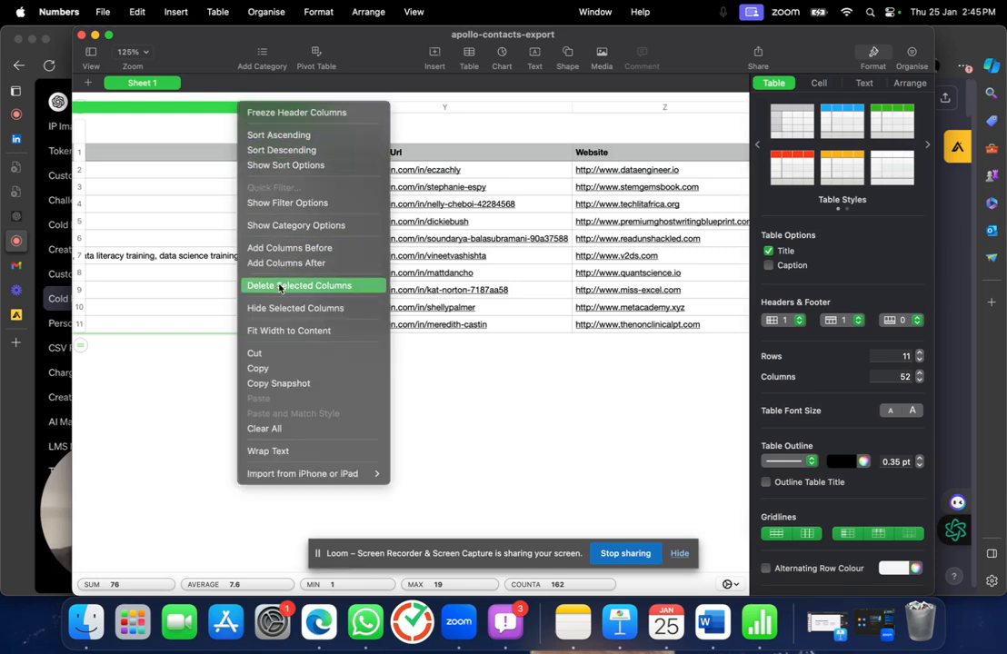
{"action": "left_click", "coordinate": [299, 286]}
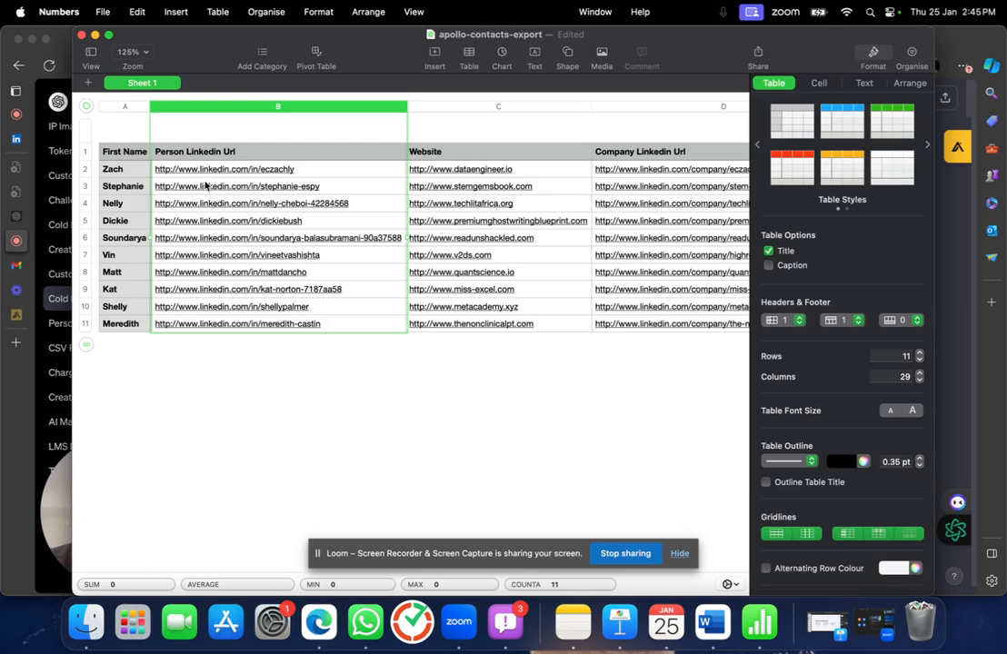
{"action": "mouse_move", "coordinate": [295, 187]}
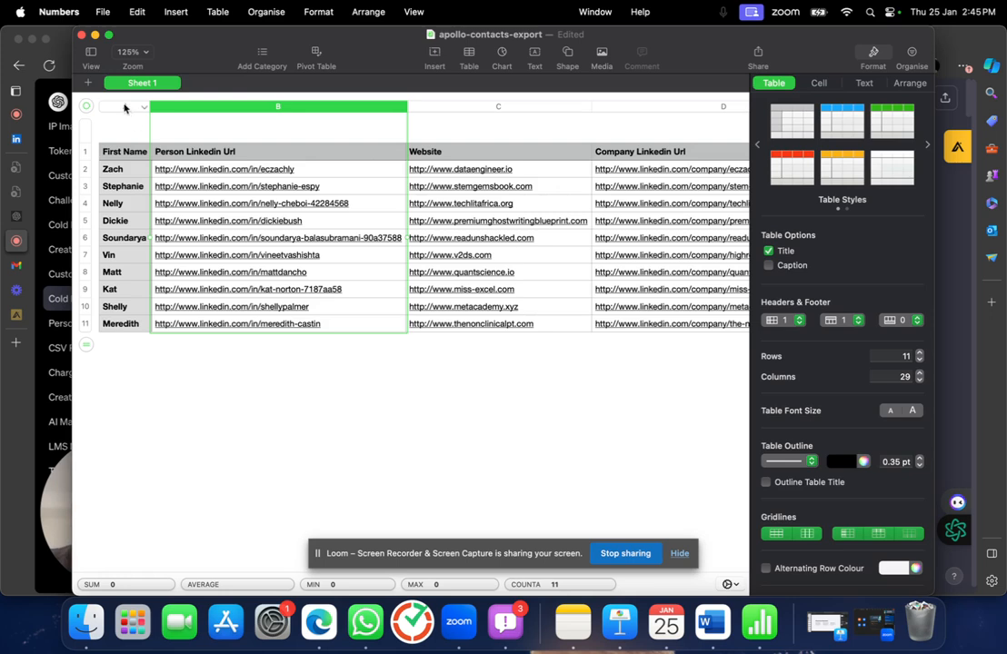
{"action": "left_click", "coordinate": [124, 106]}
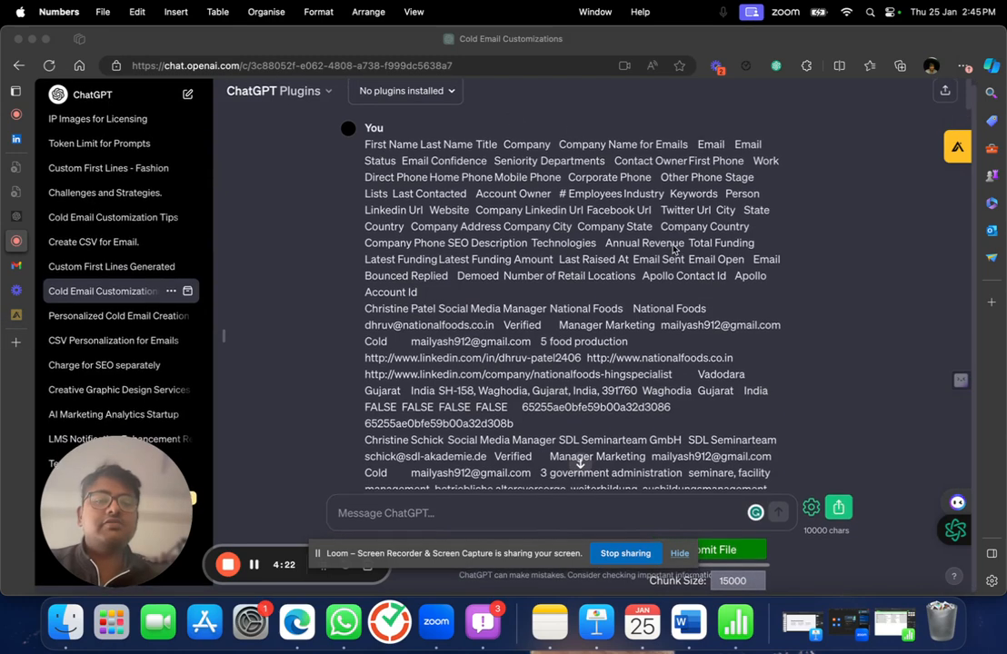
{"action": "scroll", "scroll_direction": "down", "scroll_amount": 3}
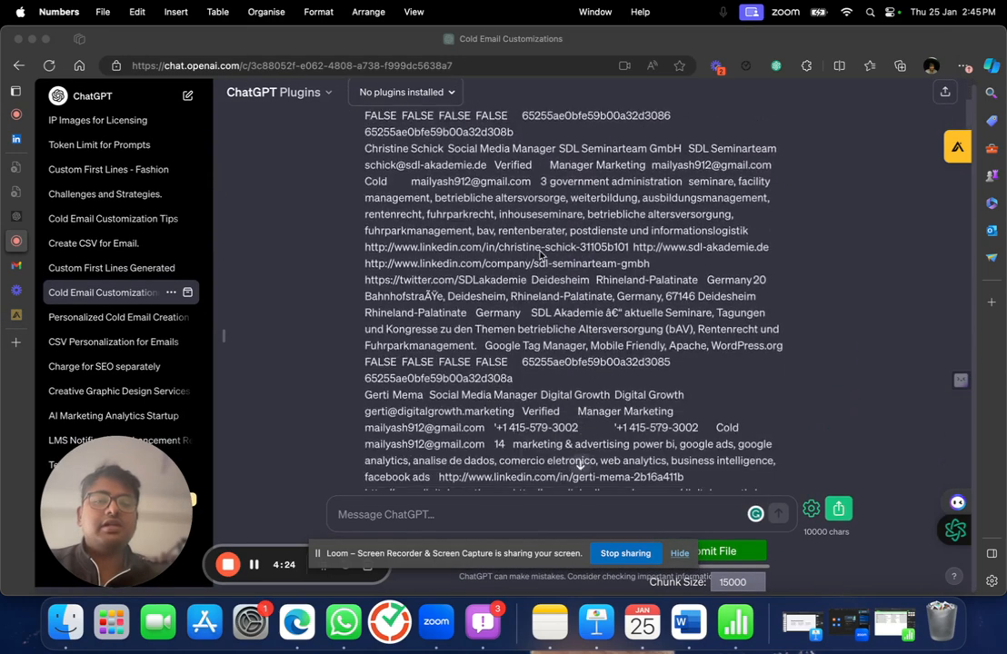
{"action": "scroll", "scroll_direction": "down", "scroll_amount": 3}
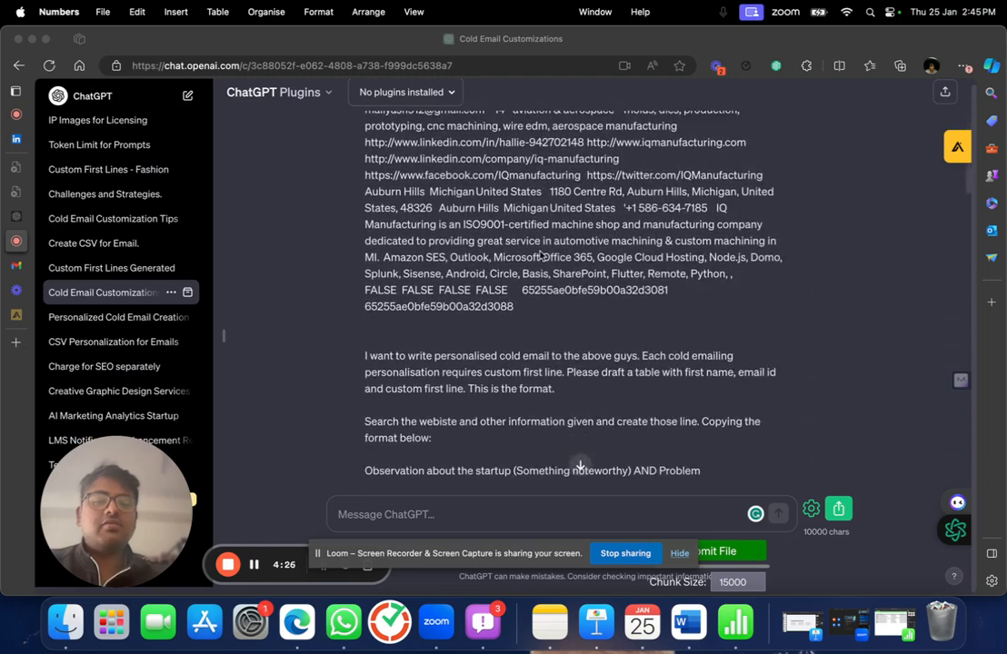
{"action": "scroll", "scroll_direction": "up", "scroll_amount": 3}
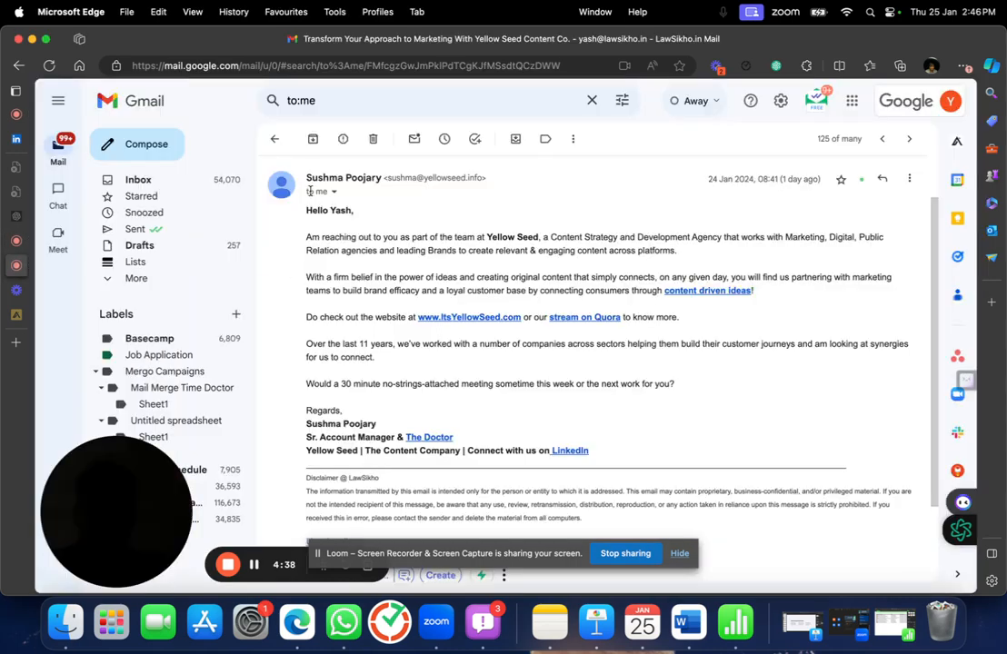
Highlight a phrase in the Yellow Seed email's opening paragraph.
{"action": "left_click_drag", "start_coordinate": [307, 236], "coordinate": [676, 250]}
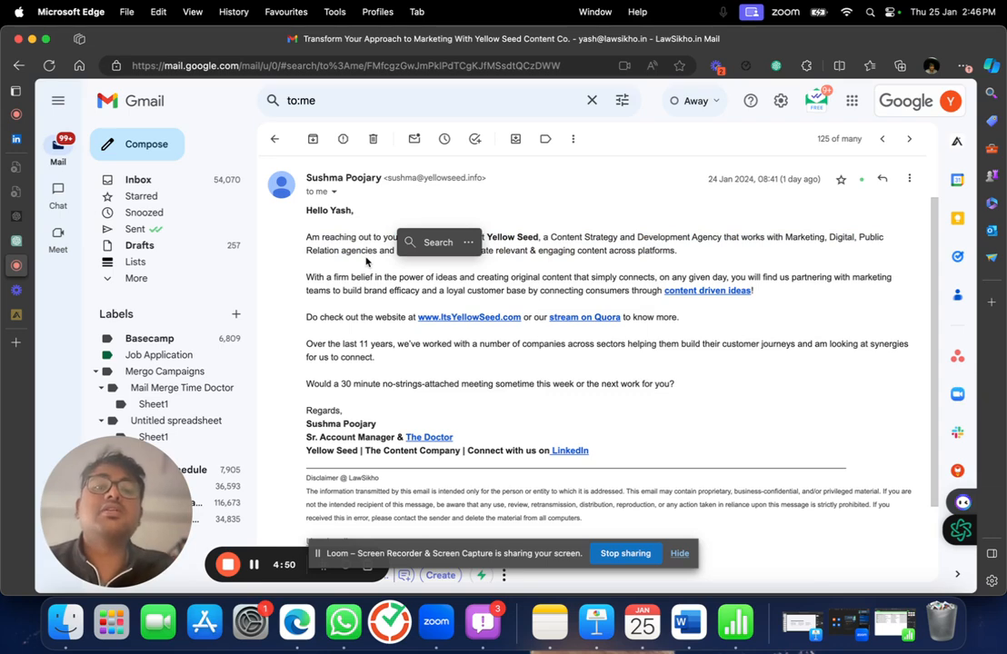
{"action": "mouse_move", "coordinate": [25, 242]}
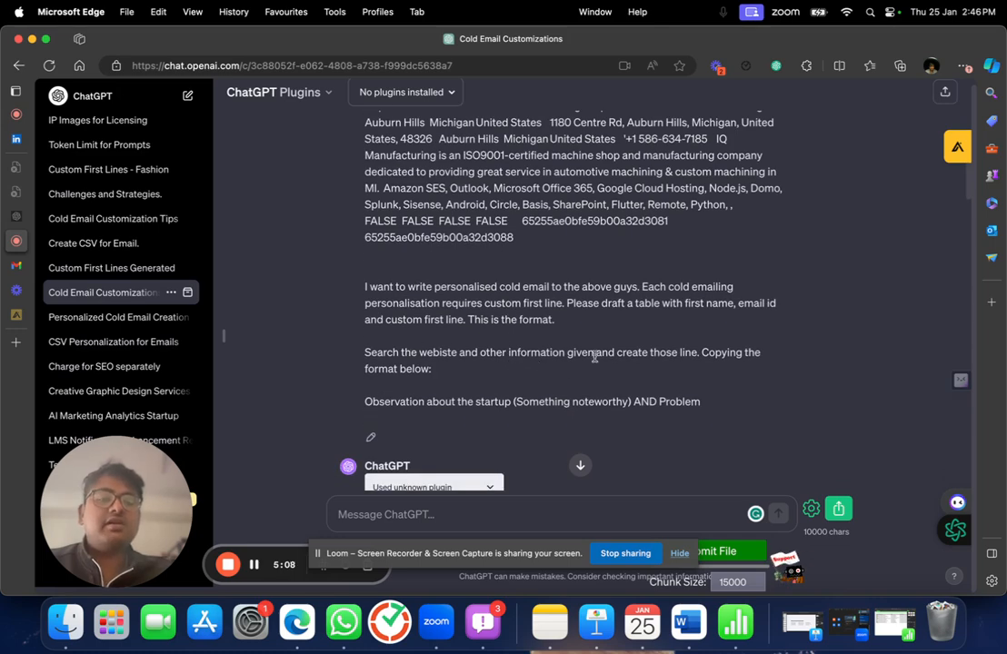
{"action": "mouse_move", "coordinate": [495, 382]}
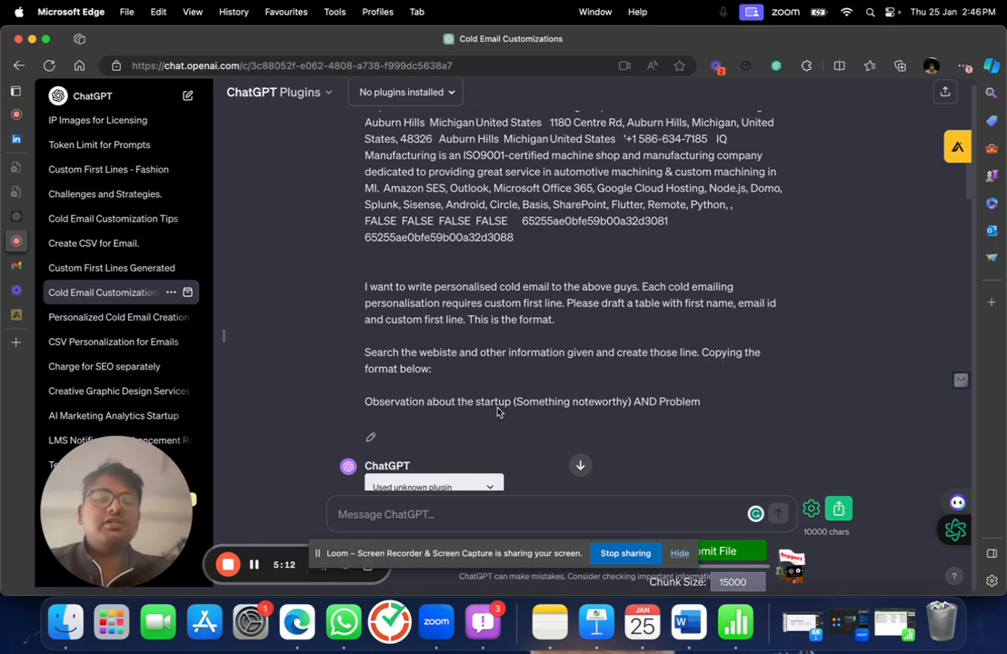
Scroll past the prompt to ChatGPT's table of first names, emails and custom first lines.
{"action": "scroll", "scroll_direction": "up", "scroll_amount": 3}
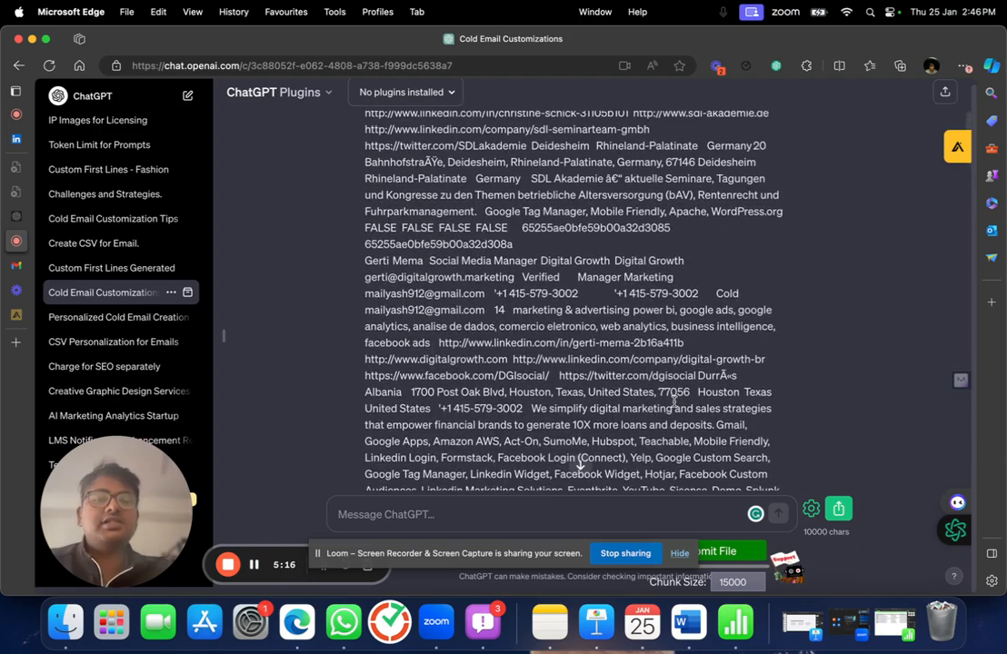
{"action": "scroll", "scroll_direction": "up", "scroll_amount": 3}
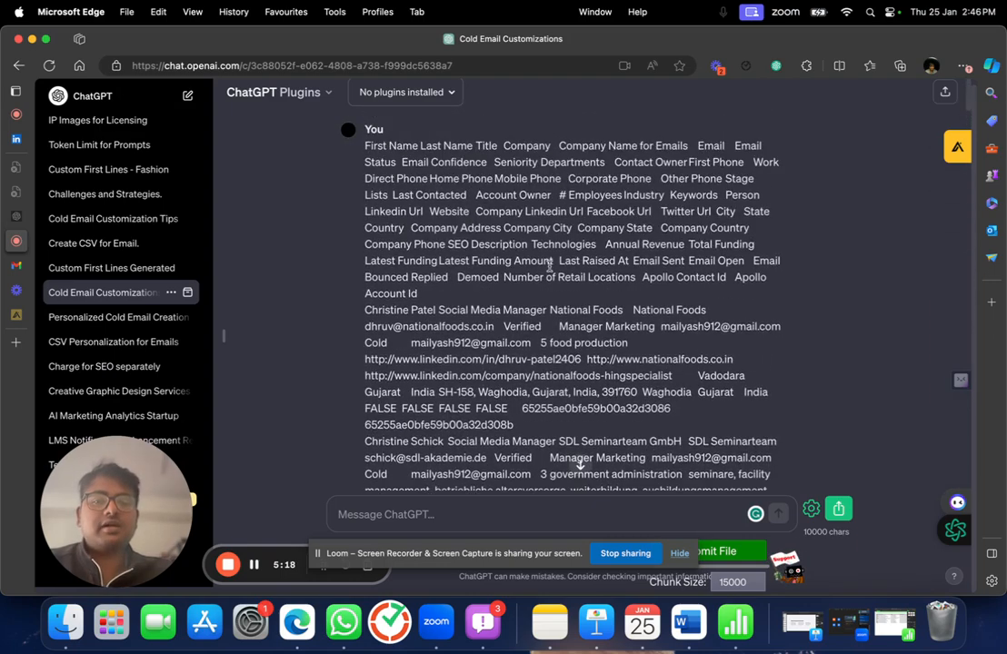
{"action": "scroll", "scroll_direction": "down", "scroll_amount": 3}
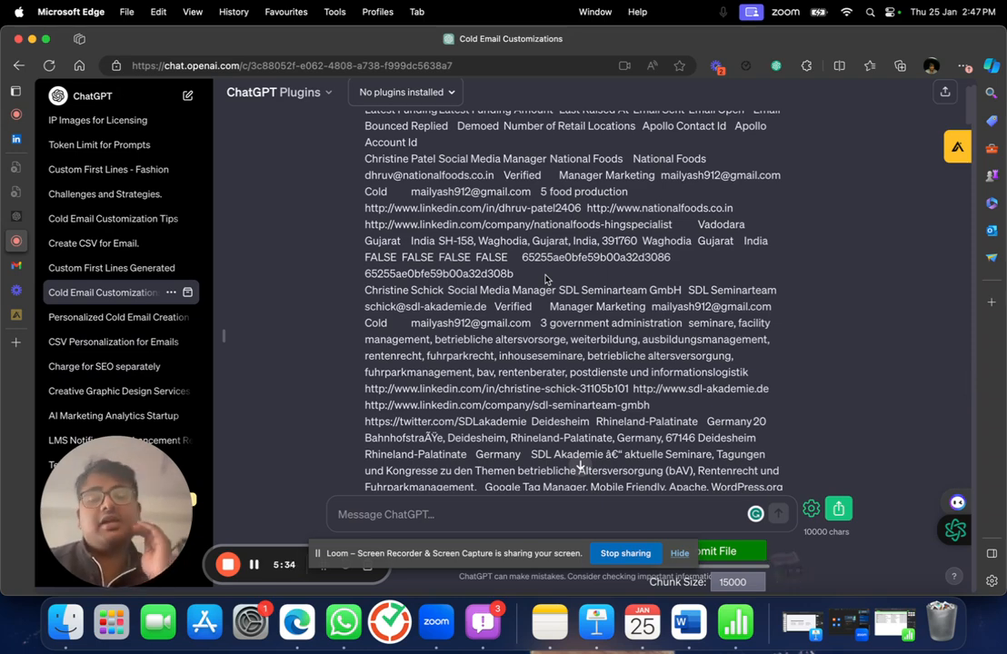
{"action": "scroll", "scroll_direction": "down", "scroll_amount": 3}
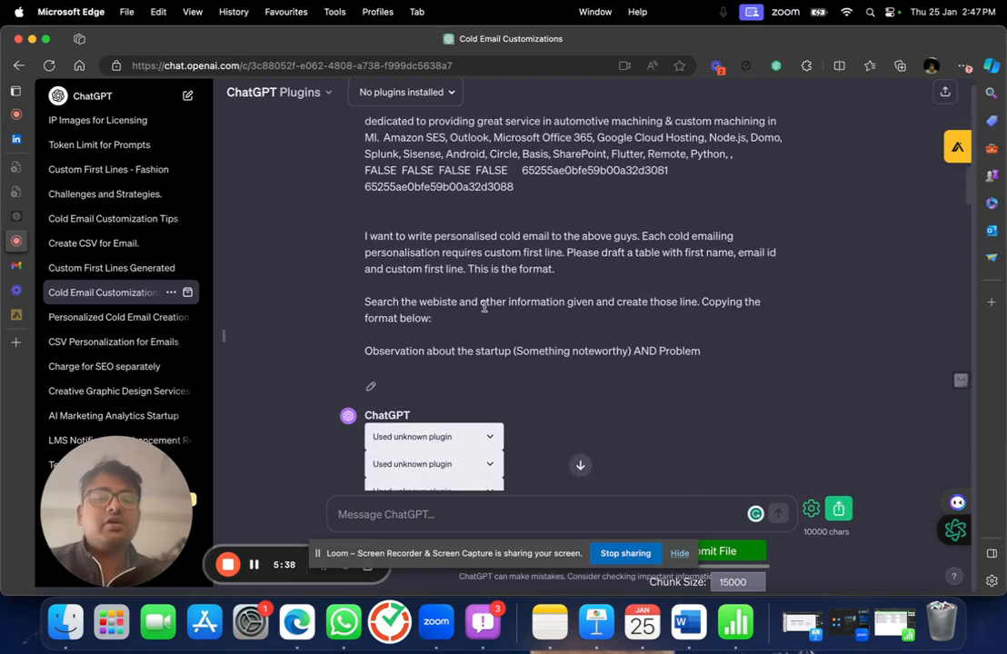
{"action": "scroll", "scroll_direction": "down", "scroll_amount": 3}
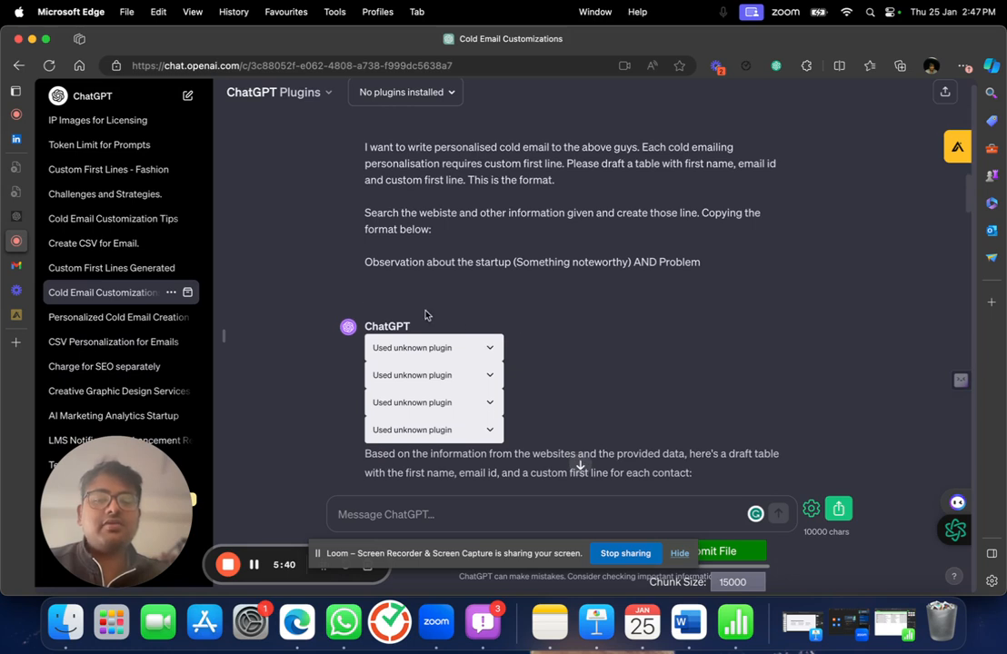
{"action": "scroll", "scroll_direction": "down", "scroll_amount": 3}
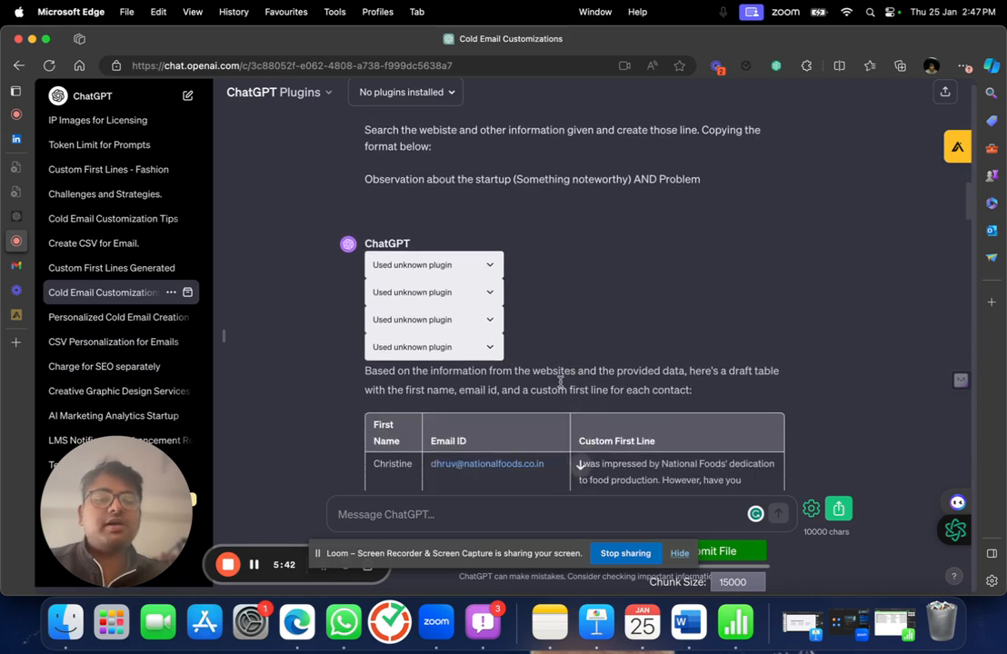
{"action": "scroll", "scroll_direction": "down", "scroll_amount": 3}
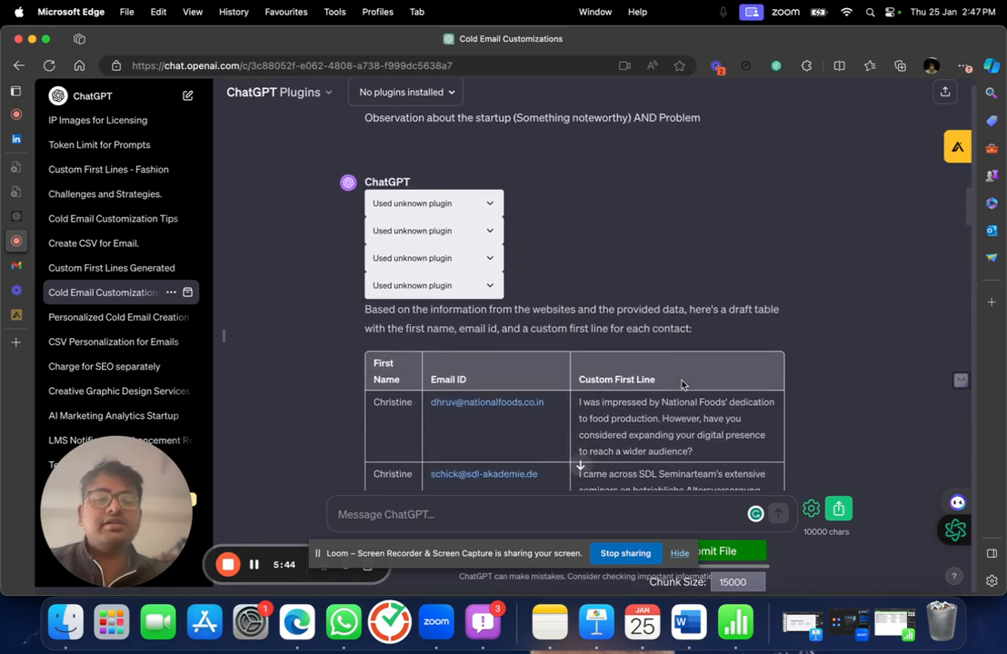
{"action": "scroll", "scroll_direction": "down", "scroll_amount": 3}
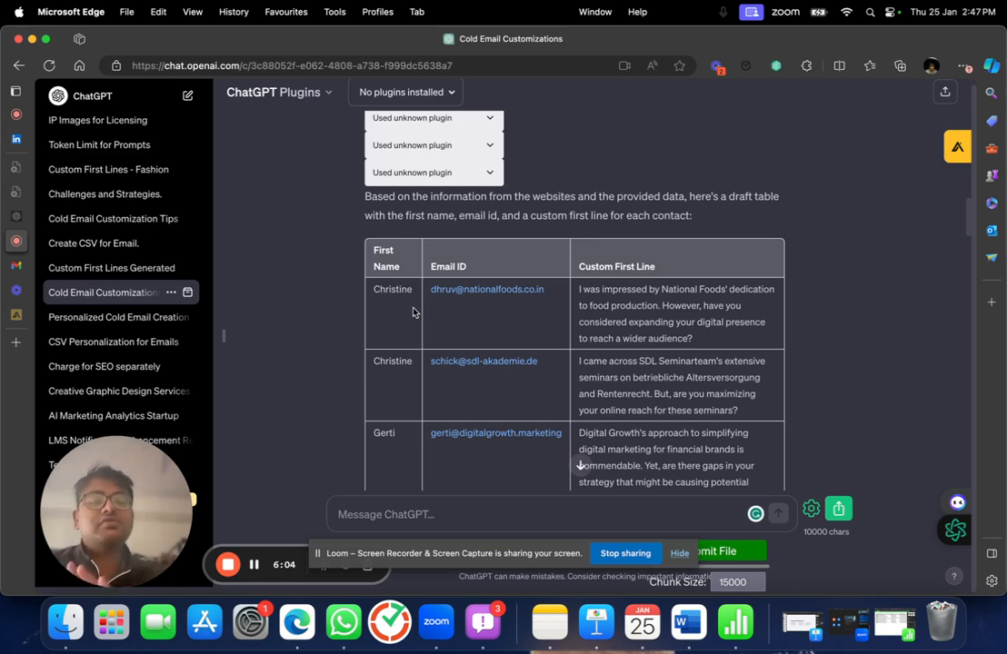
{"action": "mouse_move", "coordinate": [492, 308]}
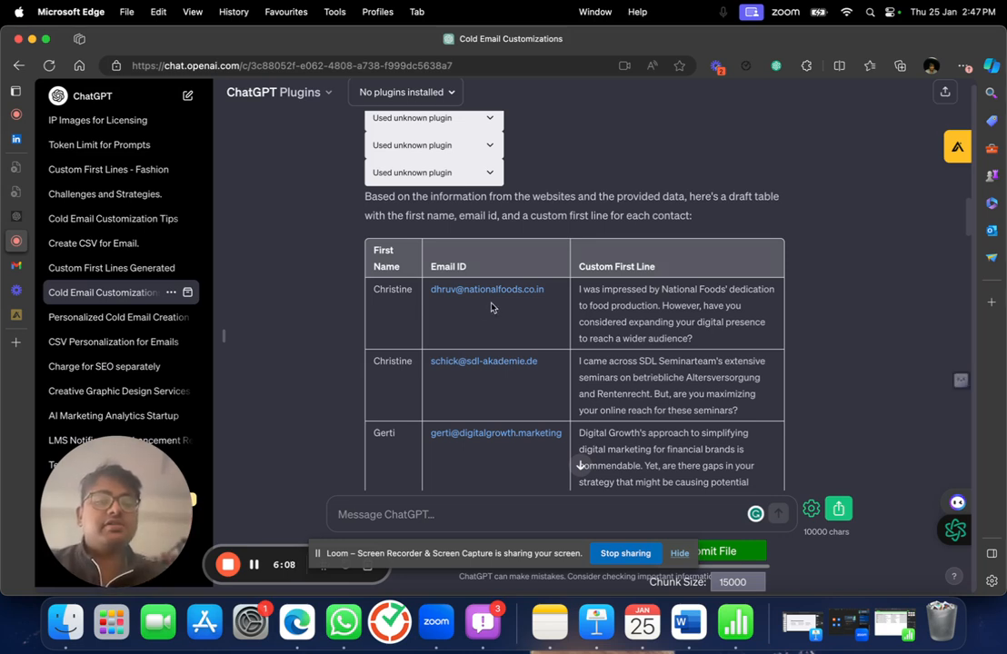
{"action": "mouse_move", "coordinate": [220, 332]}
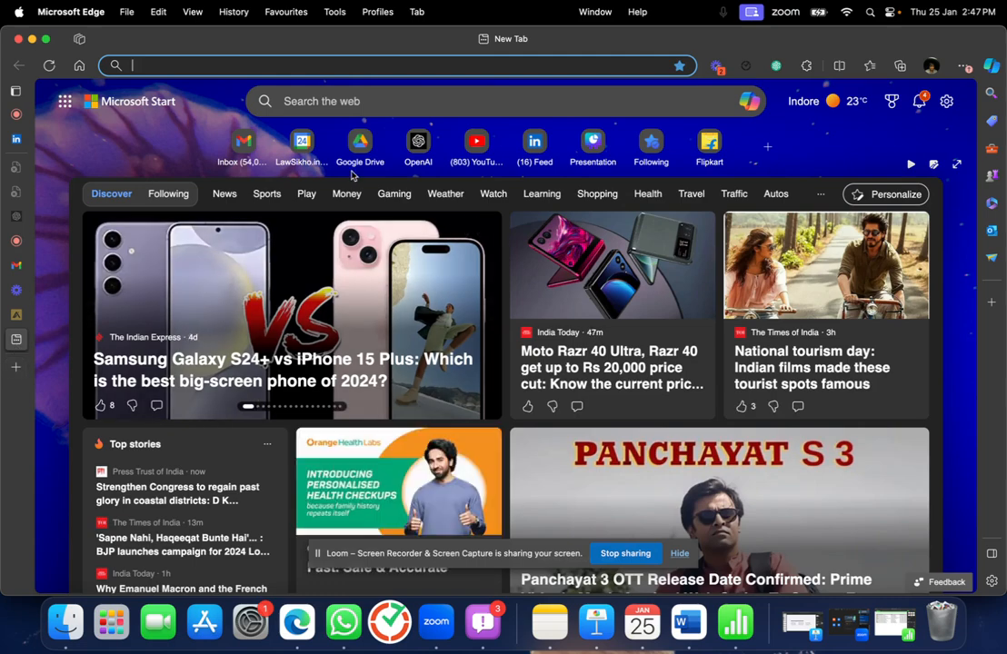
Search Bing for 'nationalf', visit the National Foods website, and return to ChatGPT.
{"action": "type", "text": "nationalfoods&cvid=037112fe090343faabba0dbec15689c2&gs_lcr..."}
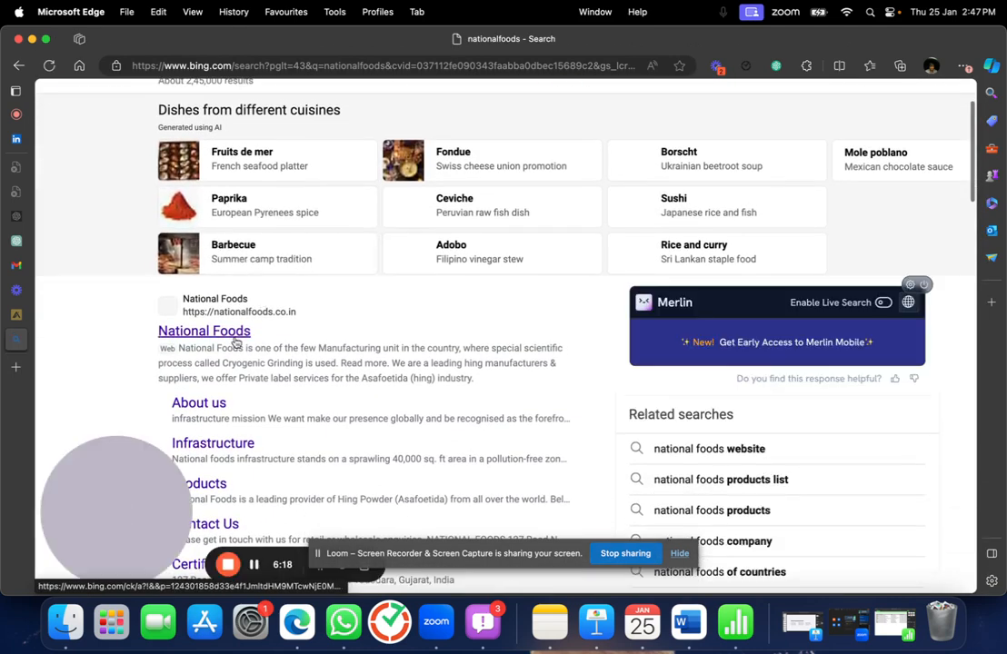
{"action": "left_click", "coordinate": [204, 331]}
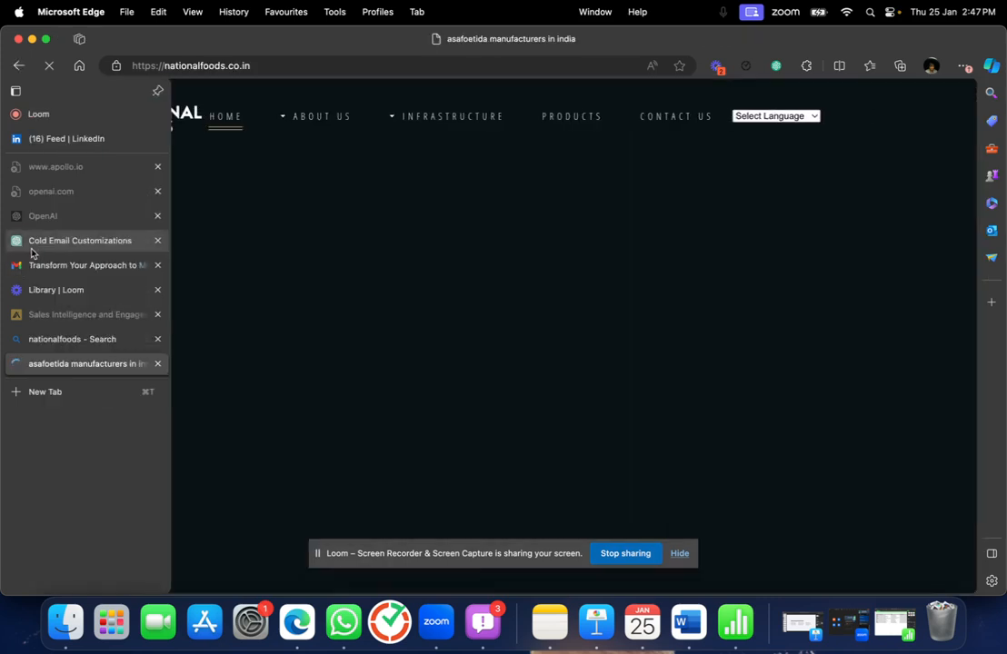
{"action": "left_click", "coordinate": [79, 240]}
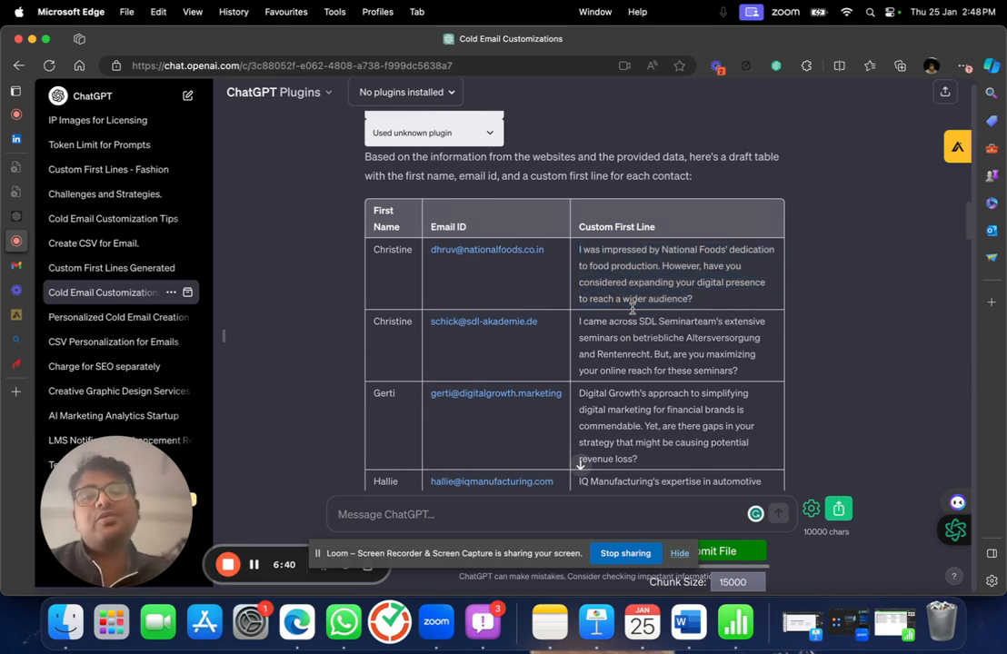
Scroll the conversation to review the table before sending the observation-plus-problem request.
{"action": "scroll", "scroll_direction": "down", "scroll_amount": 3}
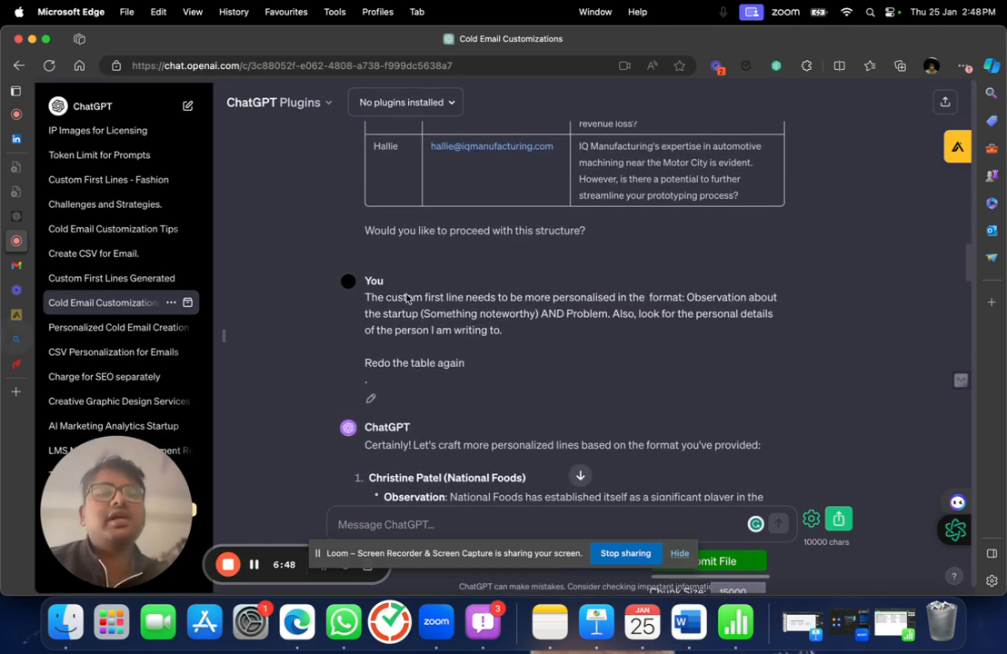
{"action": "scroll", "scroll_direction": "up", "scroll_amount": 3}
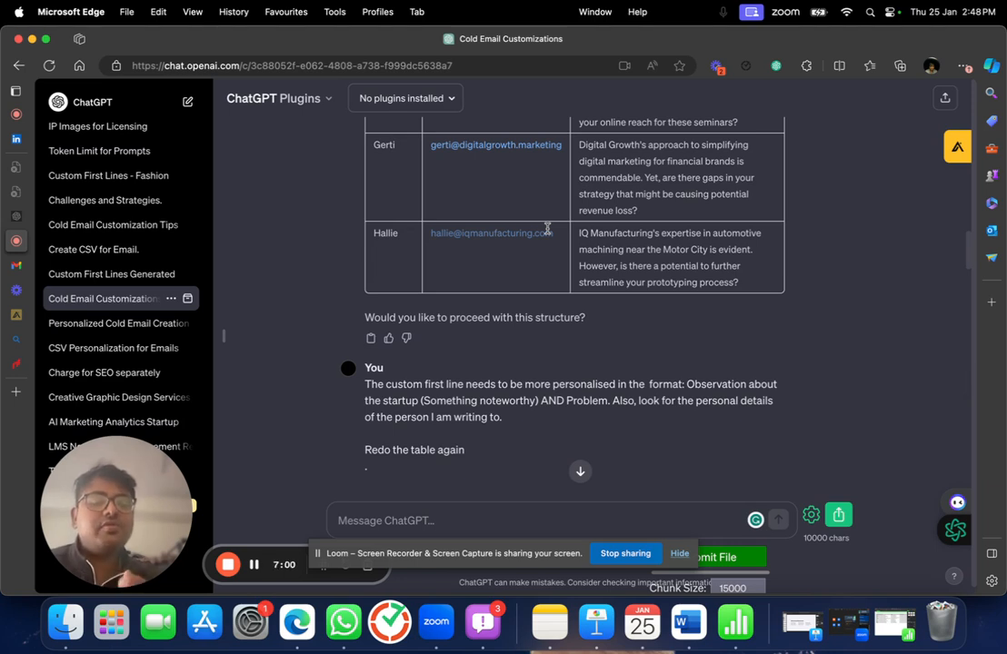
{"action": "mouse_move", "coordinate": [455, 404]}
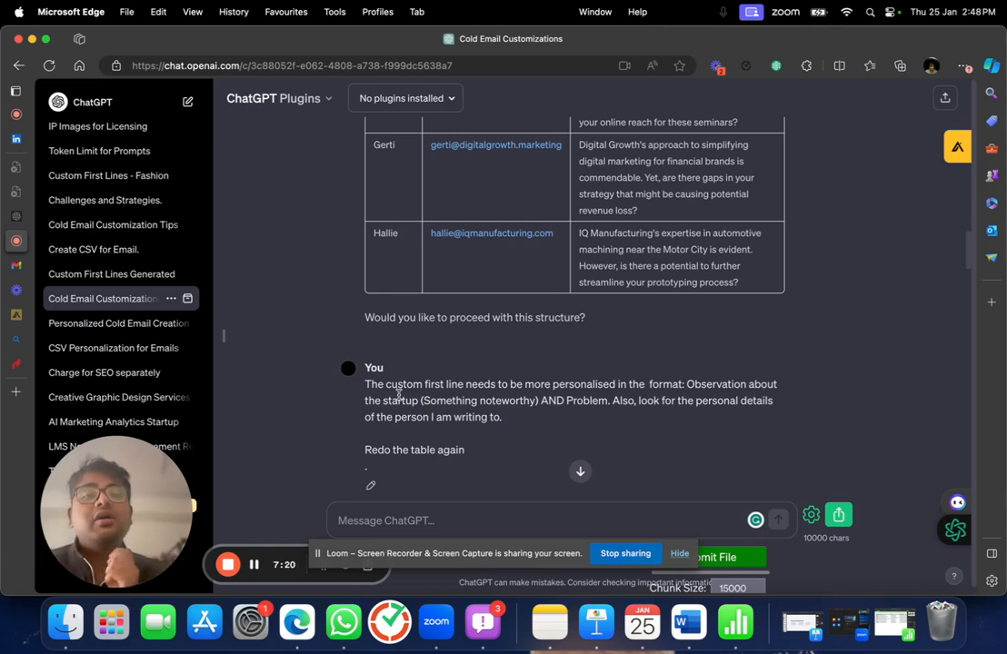
Highlight the observation and problem halves of National Foods' custom first line.
{"action": "scroll", "scroll_direction": "down", "scroll_amount": 3}
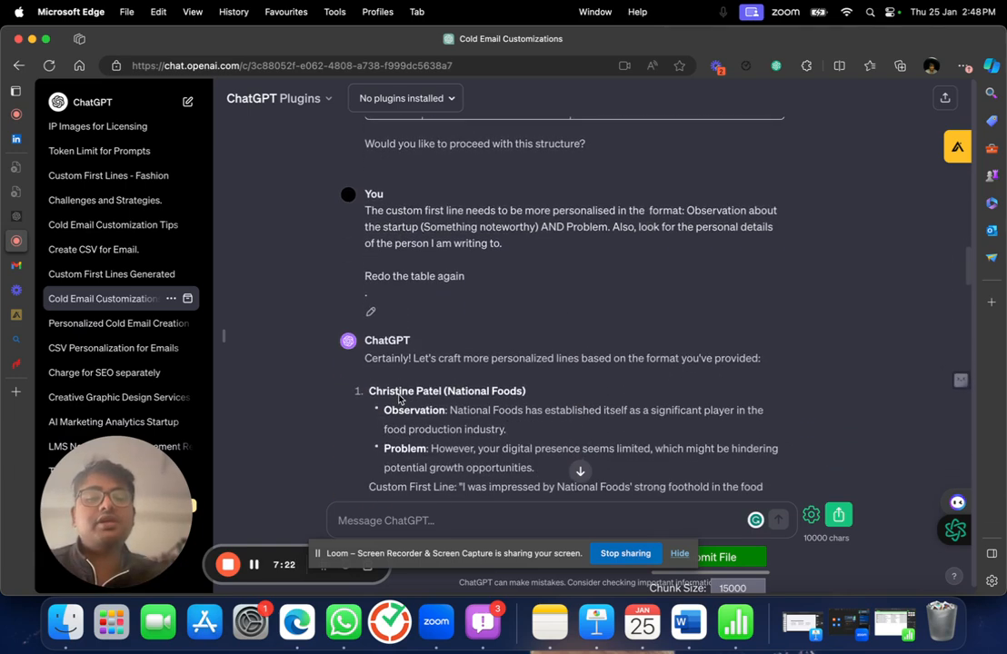
{"action": "scroll", "scroll_direction": "down", "scroll_amount": 3}
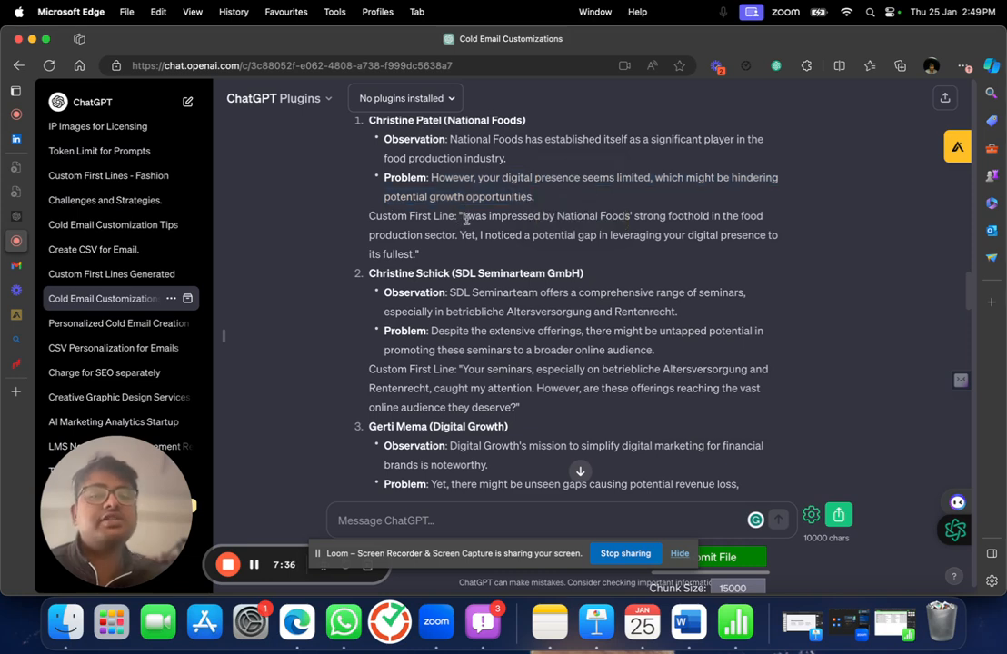
{"action": "left_click_drag", "start_coordinate": [466, 215], "coordinate": [418, 254]}
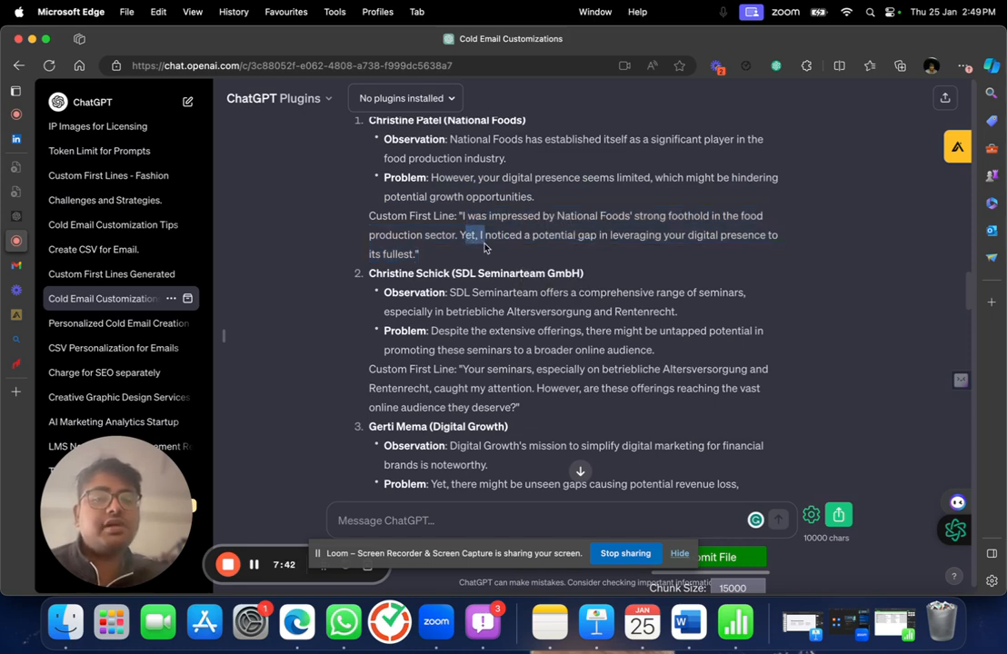
{"action": "left_click_drag", "start_coordinate": [464, 235], "coordinate": [419, 253]}
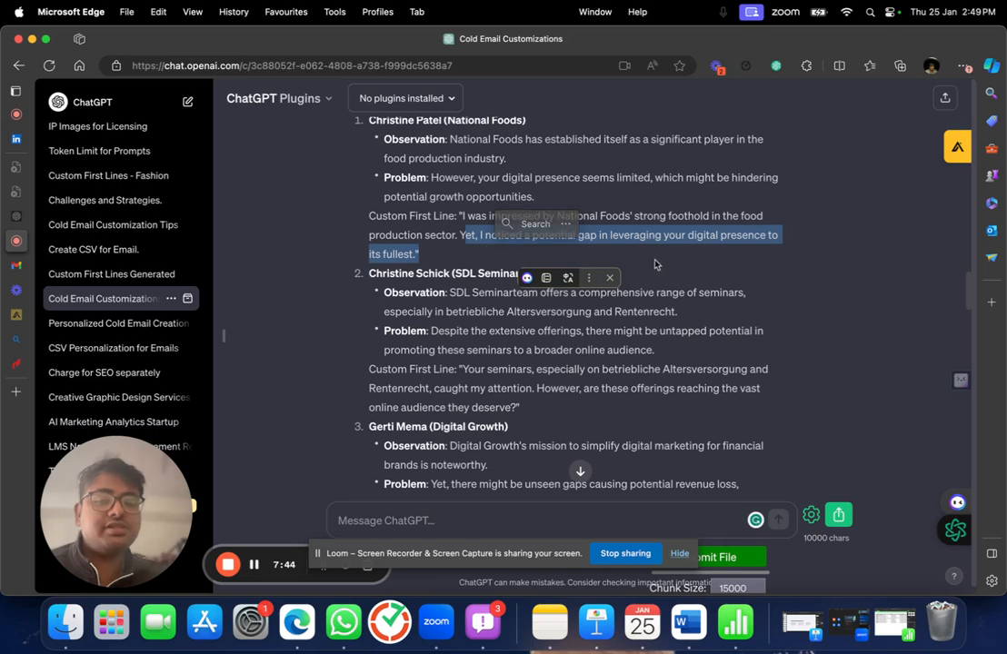
Highlight SDL Seminarteam's observation part and scroll down to the redone table.
{"action": "scroll", "scroll_direction": "down", "scroll_amount": 3}
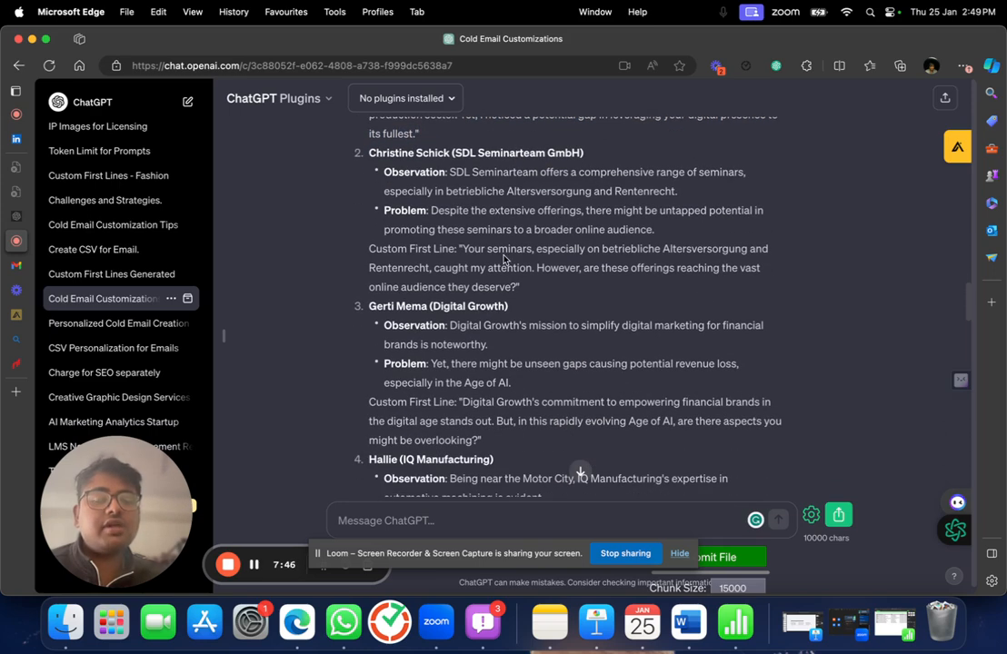
{"action": "scroll", "scroll_direction": "up", "scroll_amount": 3}
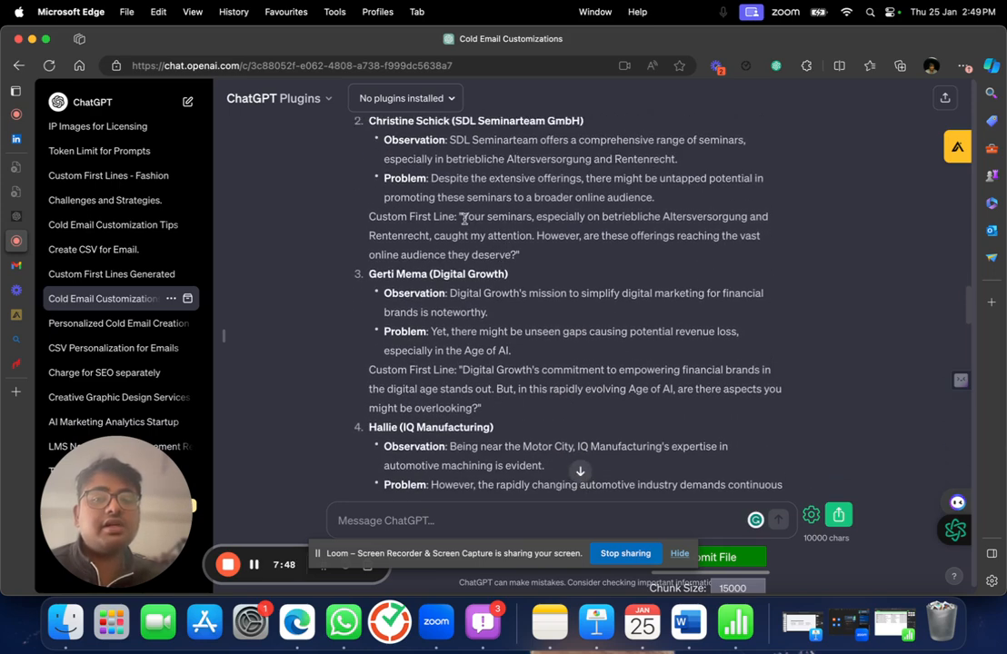
{"action": "left_click_drag", "start_coordinate": [463, 216], "coordinate": [637, 227]}
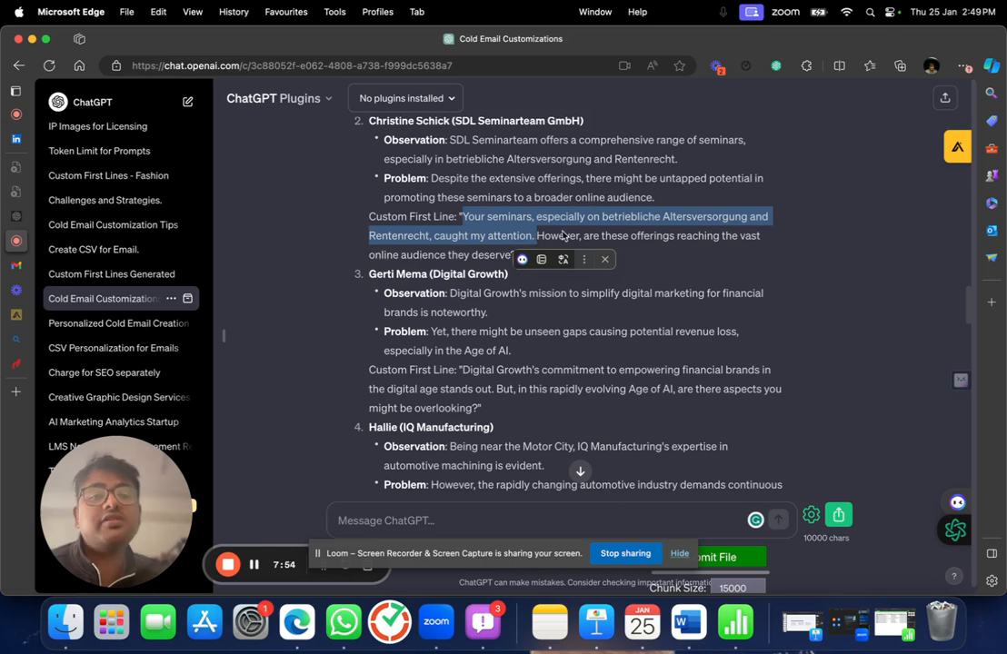
{"action": "scroll", "scroll_direction": "up", "scroll_amount": 3}
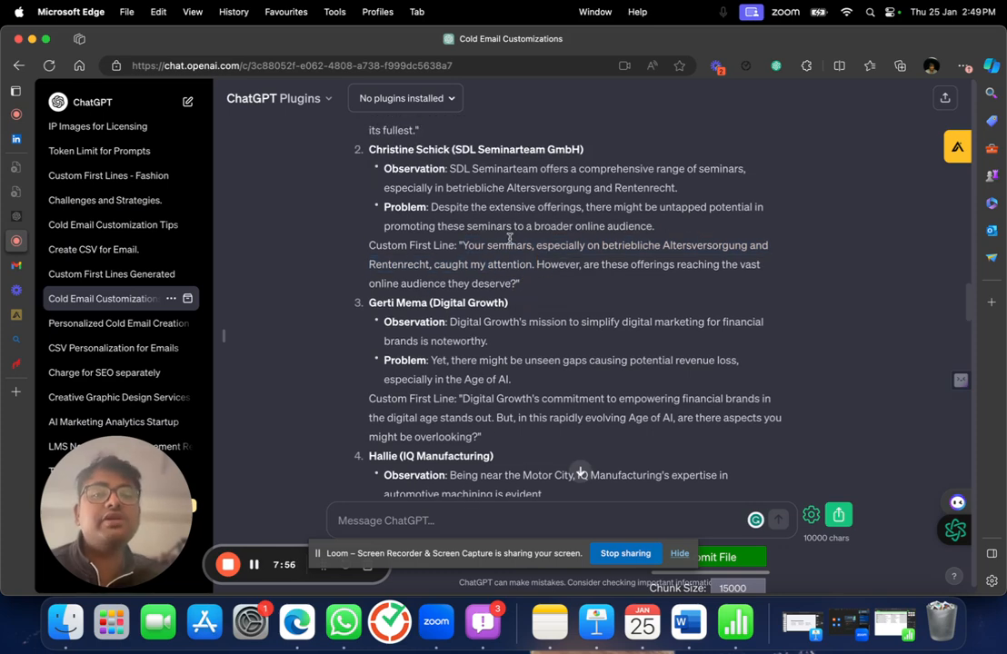
{"action": "scroll", "scroll_direction": "up", "scroll_amount": 3}
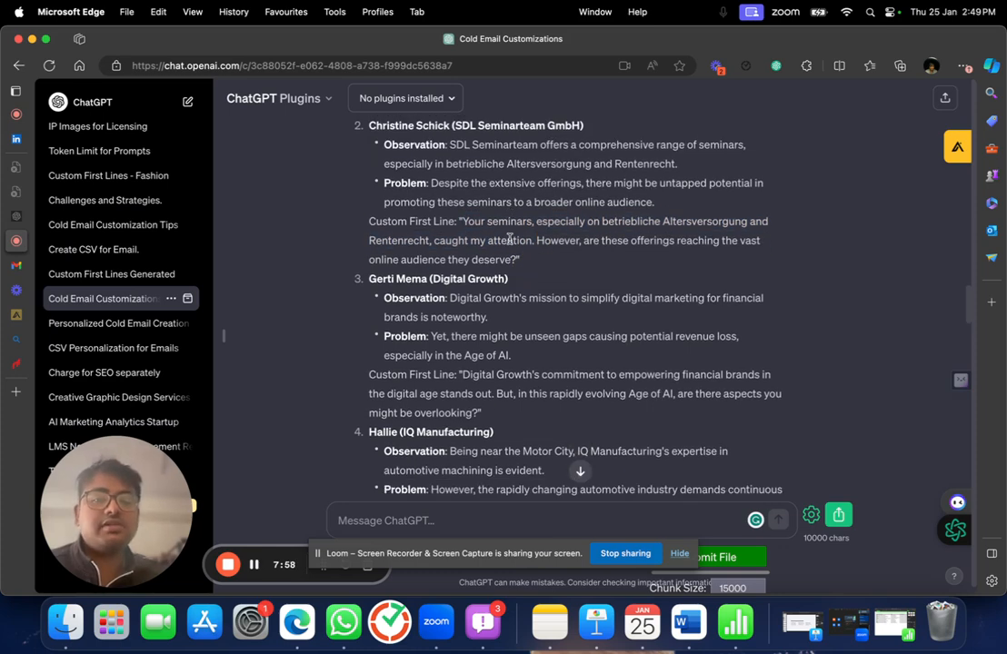
{"action": "scroll", "scroll_direction": "down", "scroll_amount": 3}
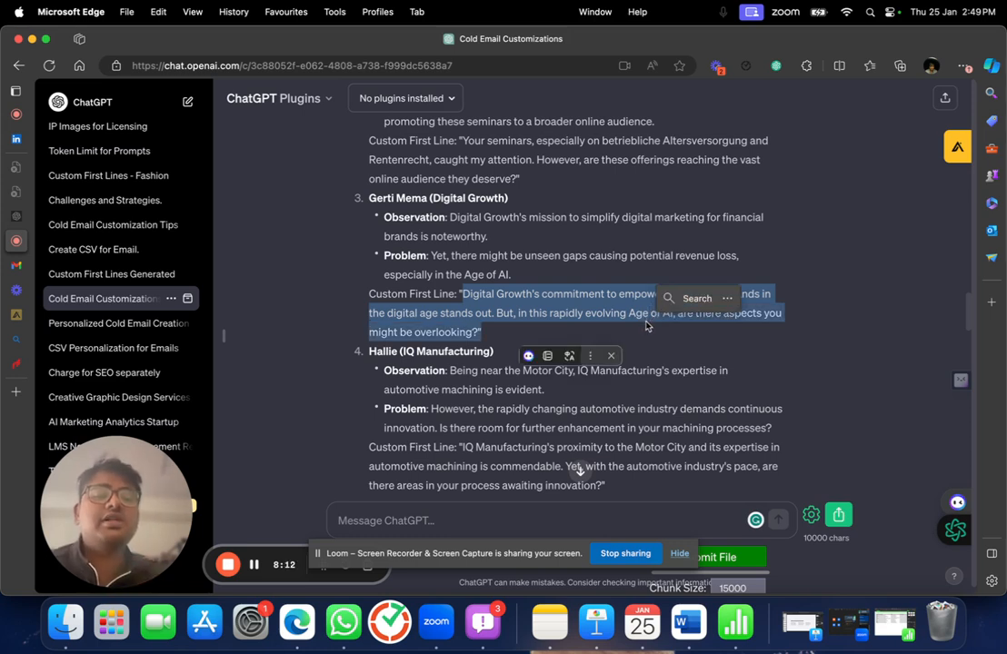
{"action": "scroll", "scroll_direction": "down", "scroll_amount": 3}
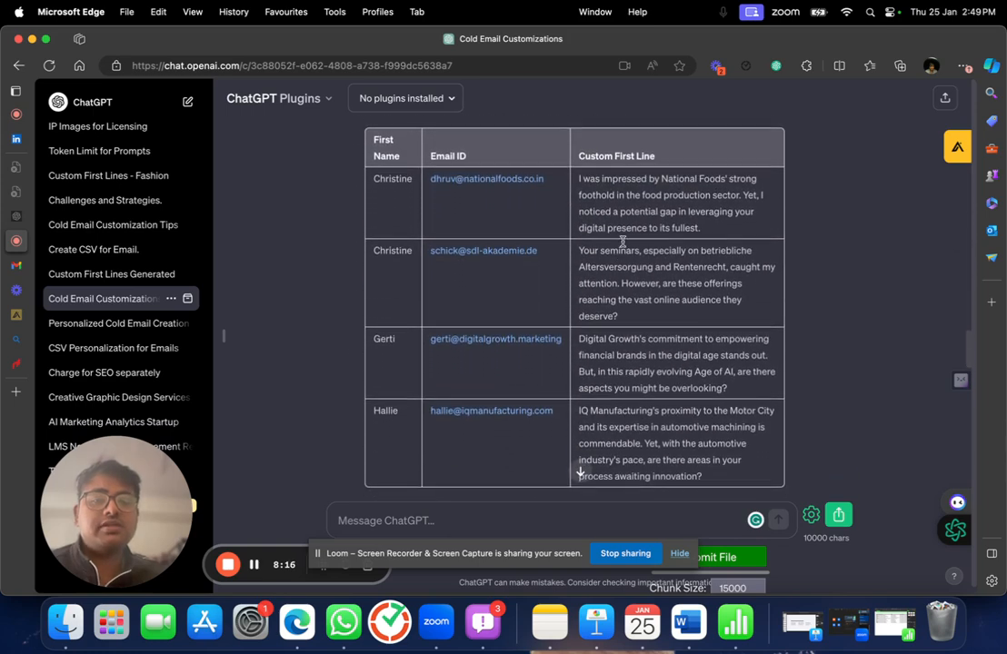
Scroll through the 'Make it more specific' reply to its table of name-led first lines.
{"action": "scroll", "scroll_direction": "down", "scroll_amount": 3}
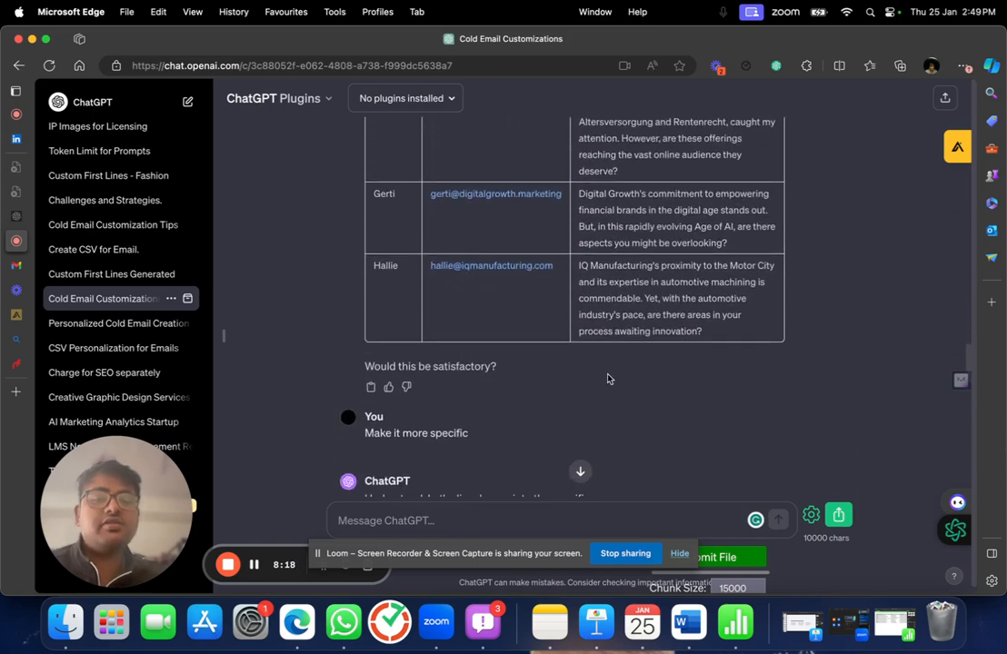
{"action": "scroll", "scroll_direction": "down", "scroll_amount": 3}
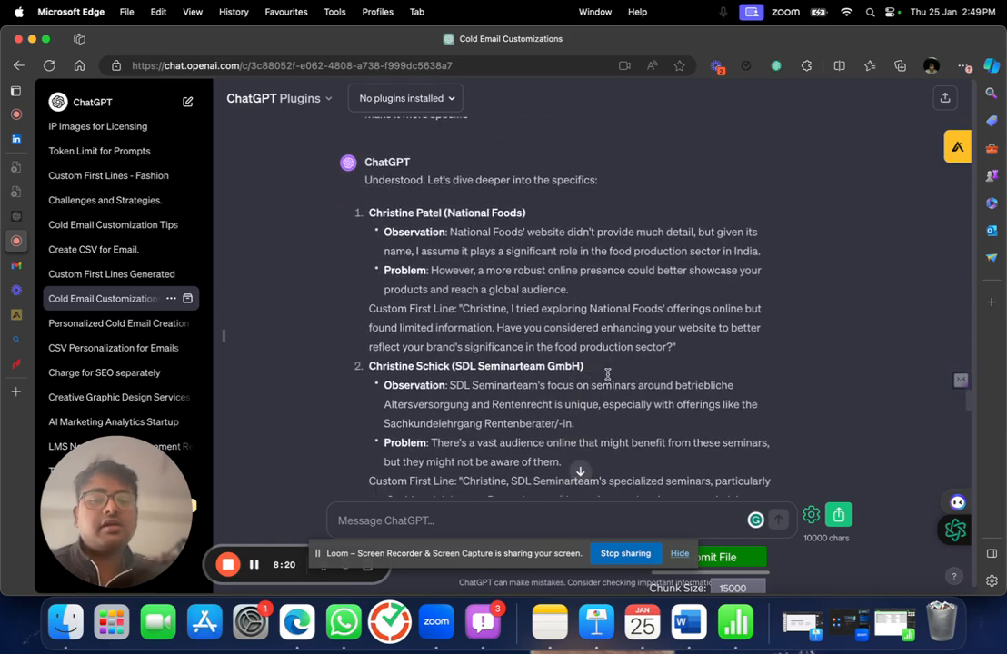
{"action": "scroll", "scroll_direction": "down", "scroll_amount": 3}
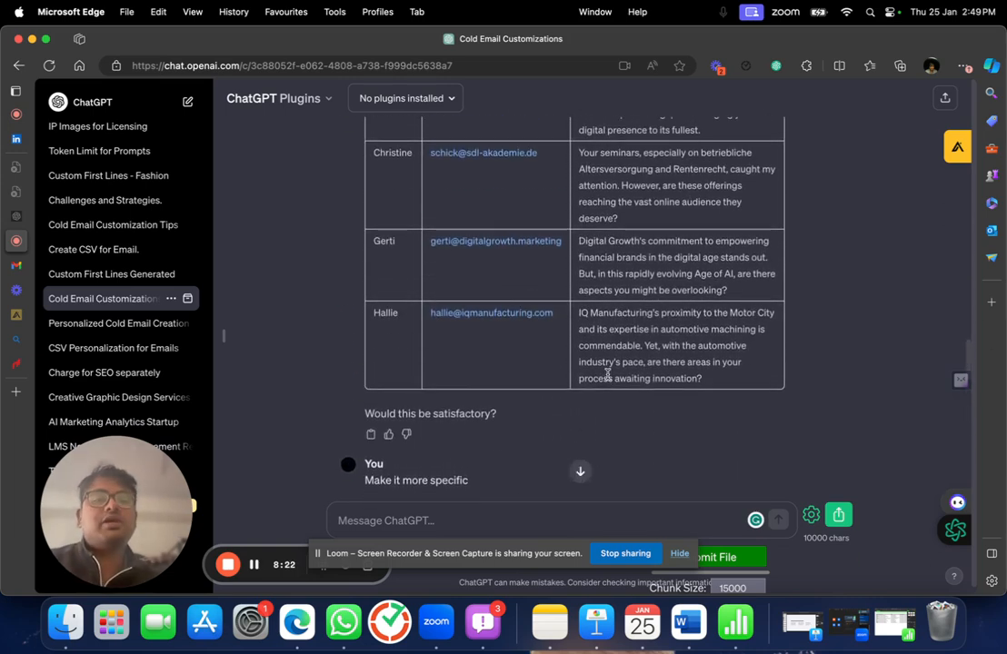
{"action": "scroll", "scroll_direction": "down", "scroll_amount": 3}
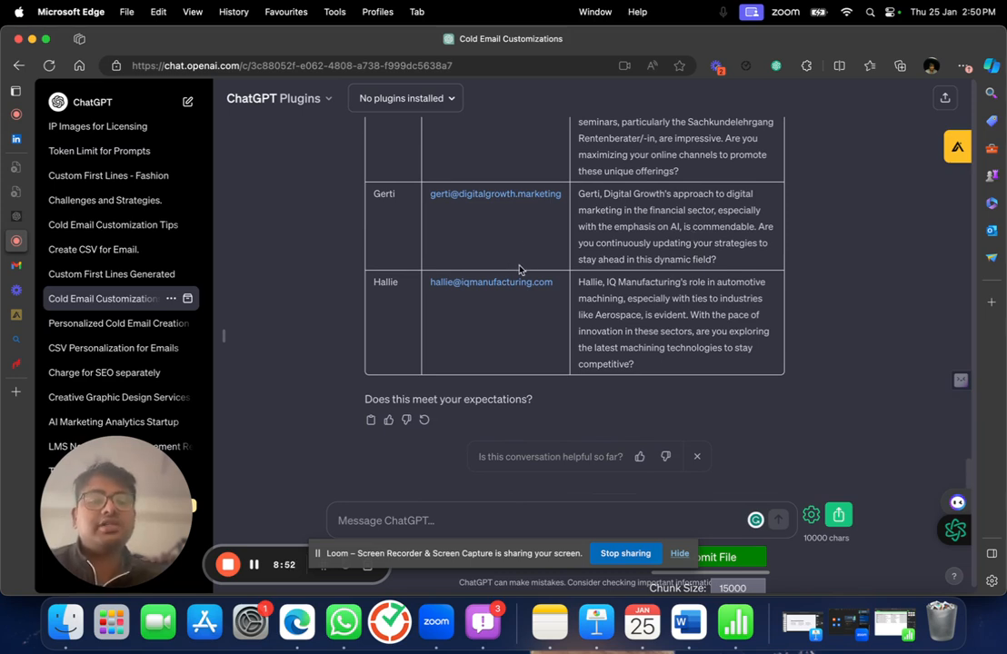
{"action": "scroll", "scroll_direction": "up", "scroll_amount": 3}
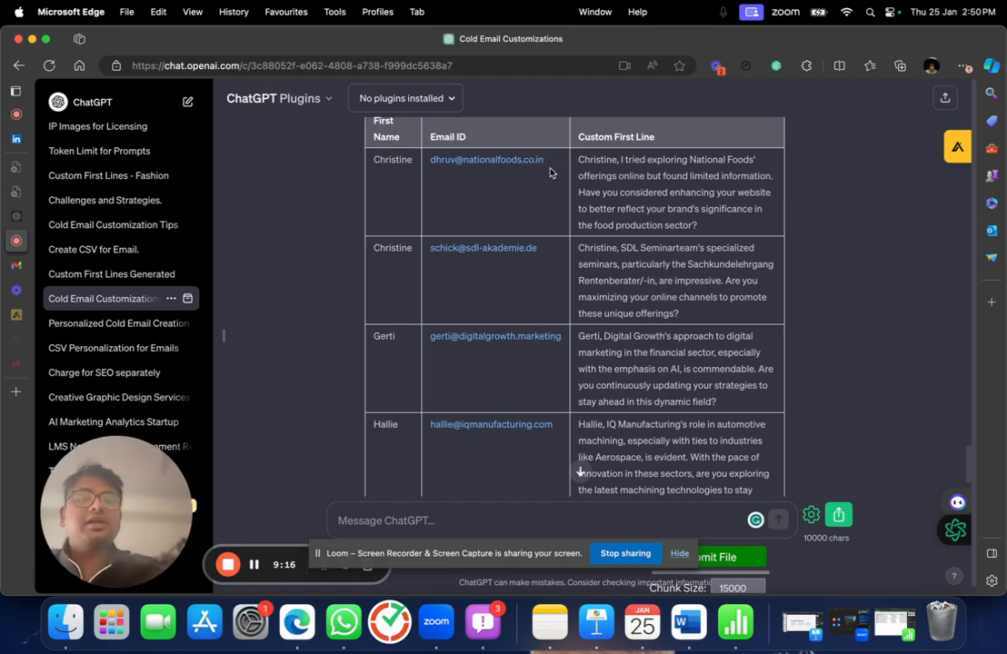
{"action": "scroll", "scroll_direction": "up", "scroll_amount": 3}
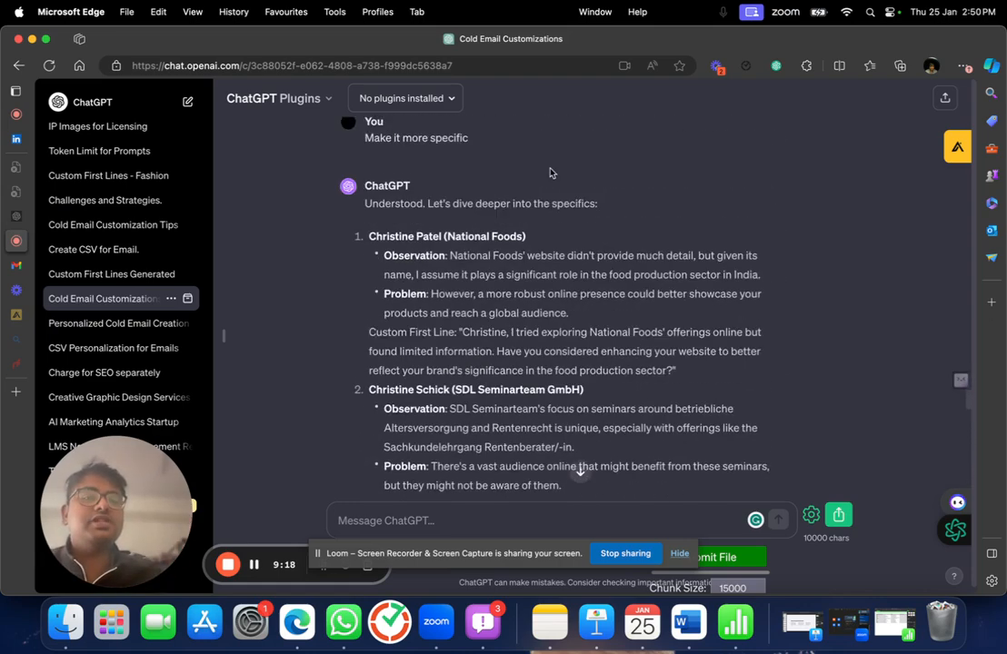
{"action": "scroll", "scroll_direction": "down", "scroll_amount": 3}
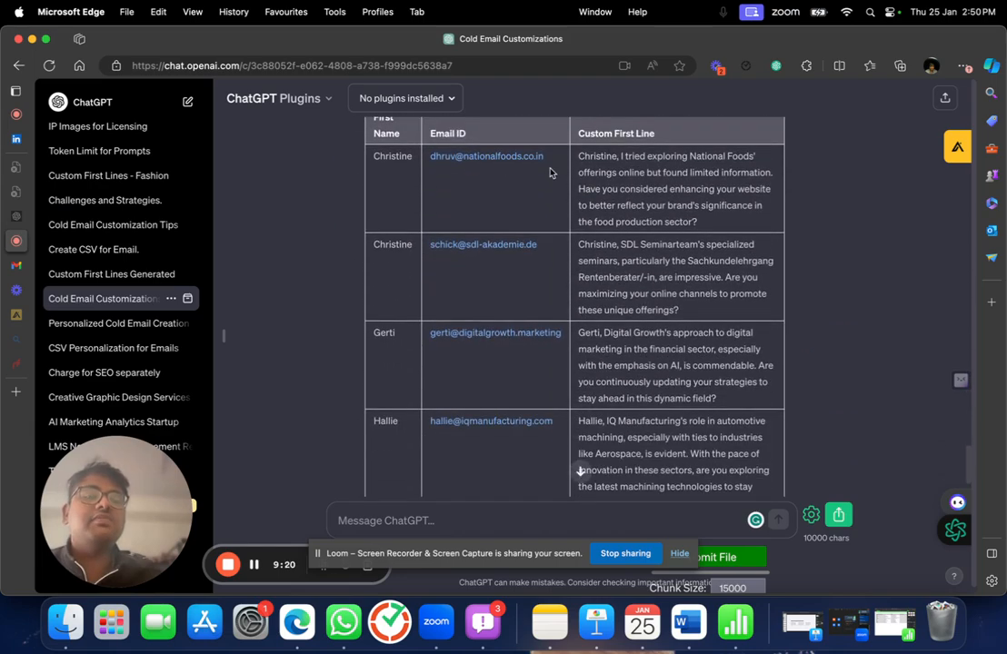
{"action": "scroll", "scroll_direction": "down", "scroll_amount": 3}
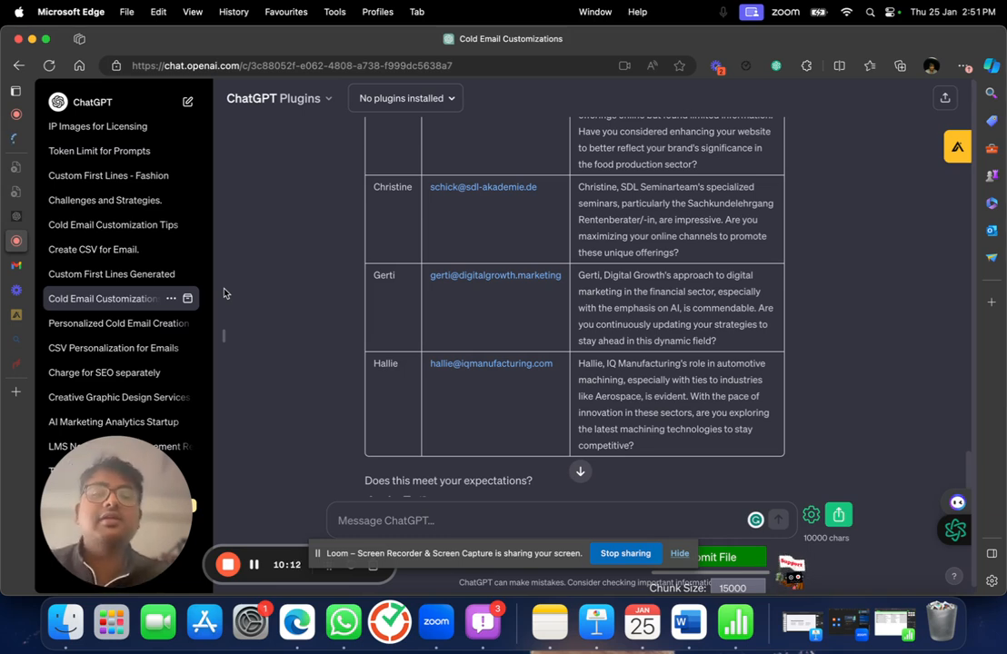
{"action": "mouse_move", "coordinate": [223, 440]}
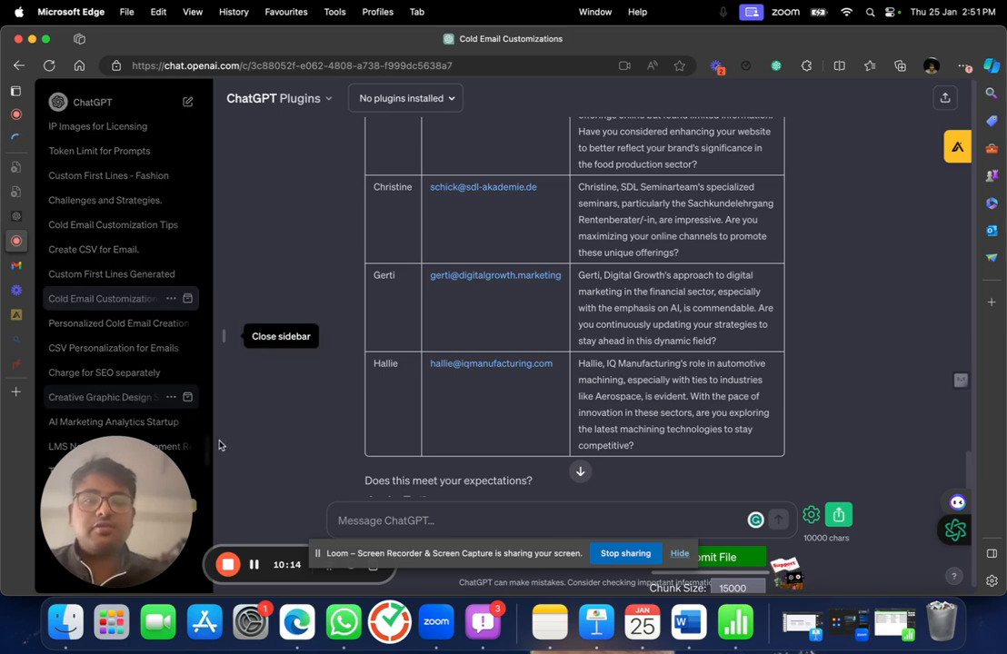